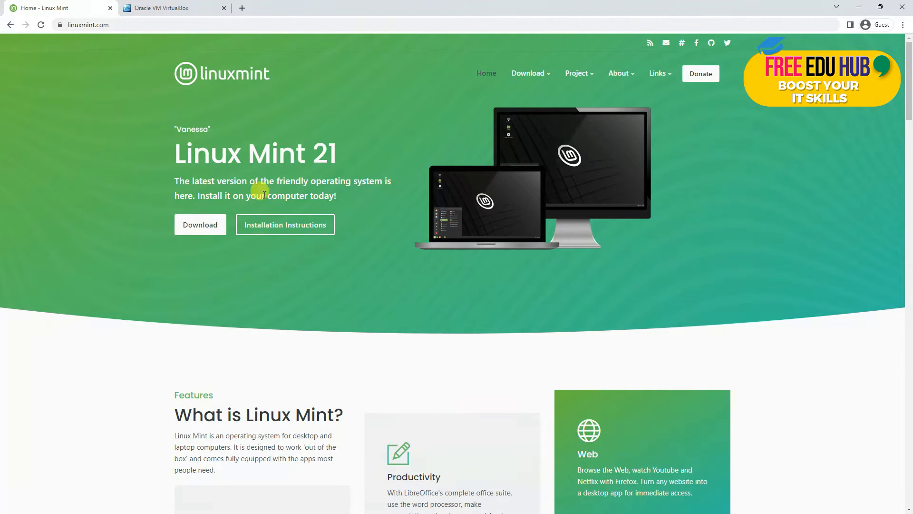
mouse_move(285, 158)
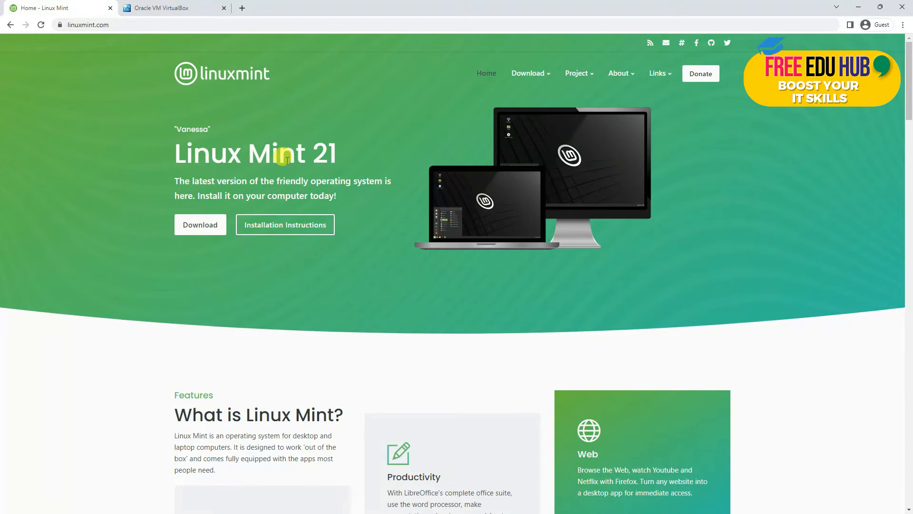
mouse_move(171, 190)
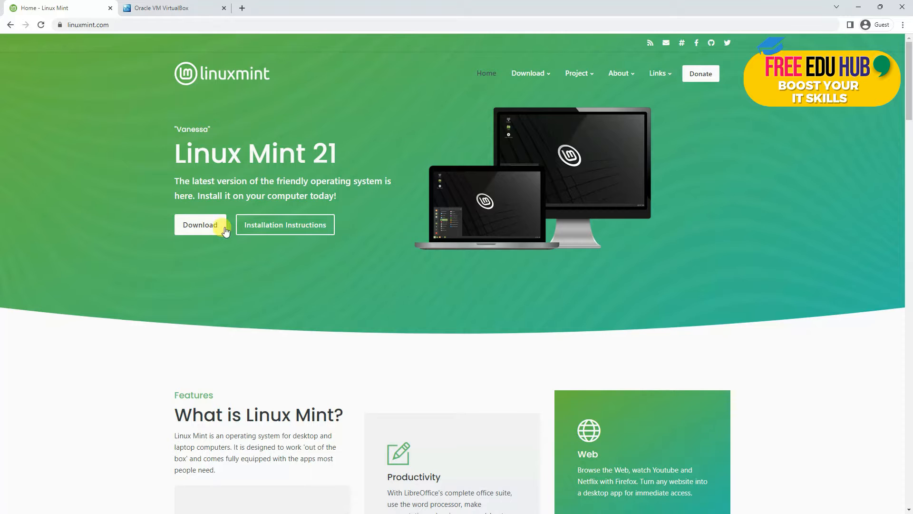
mouse_move(342, 285)
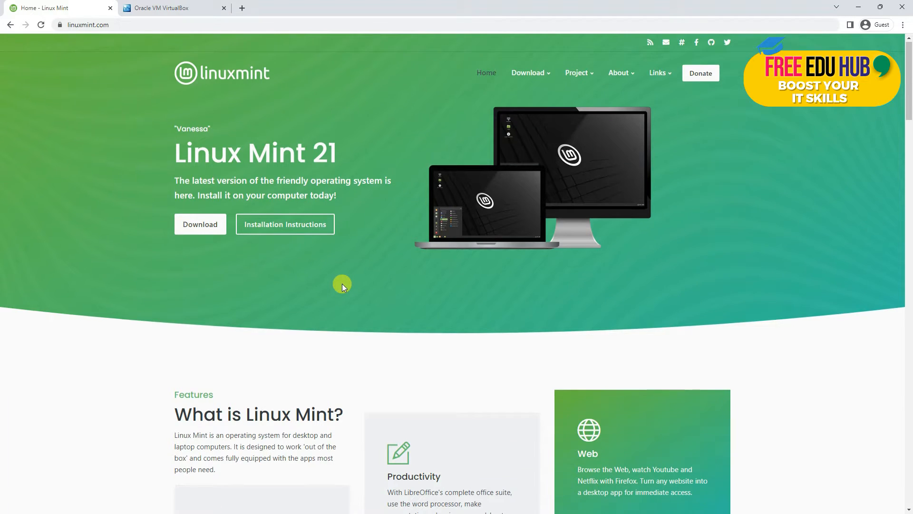
Step: Reach the Linux Mint 21 "Vanessa" download page and scroll through the Cinnamon, MATE and Xfce editions
scroll("down", 3)
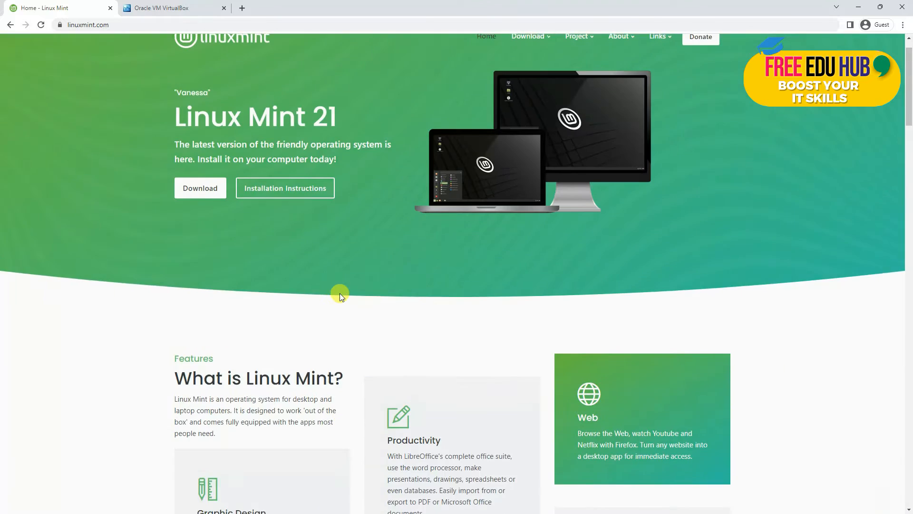
scroll("up", 3)
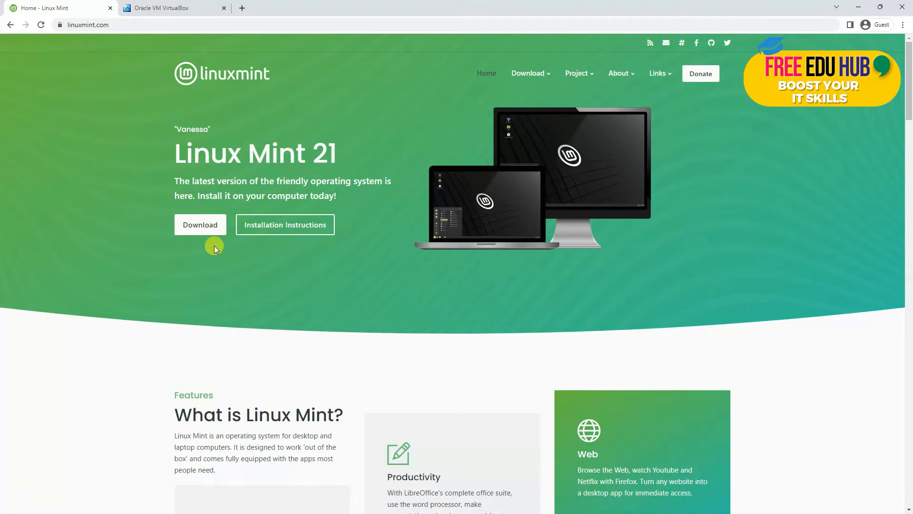
left_click(199, 225)
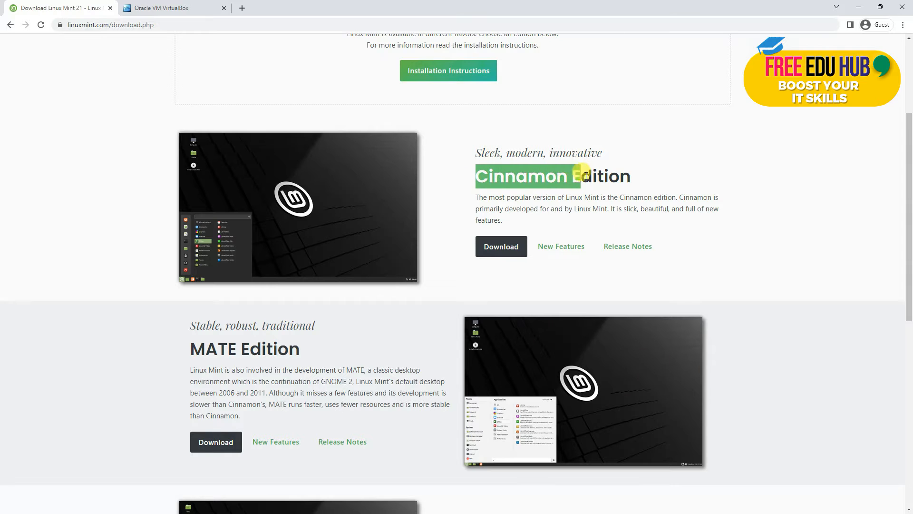
scroll("down", 3)
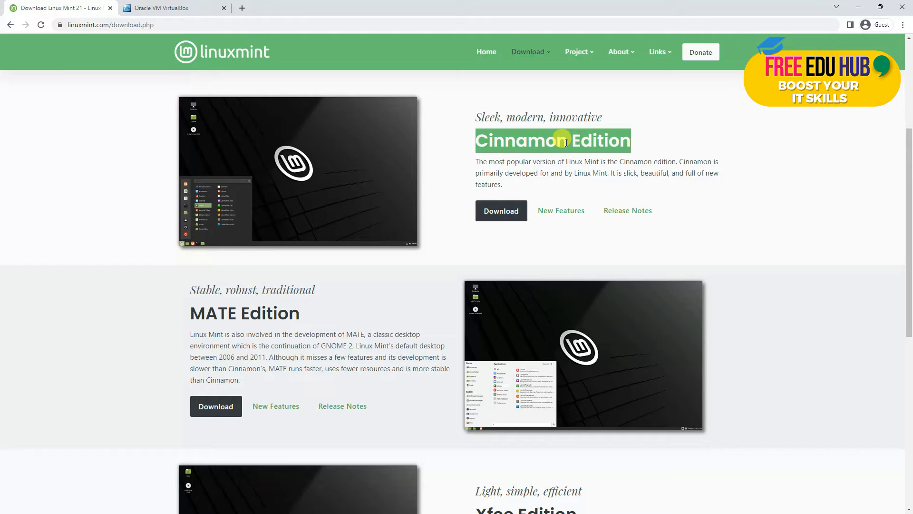
mouse_move(260, 329)
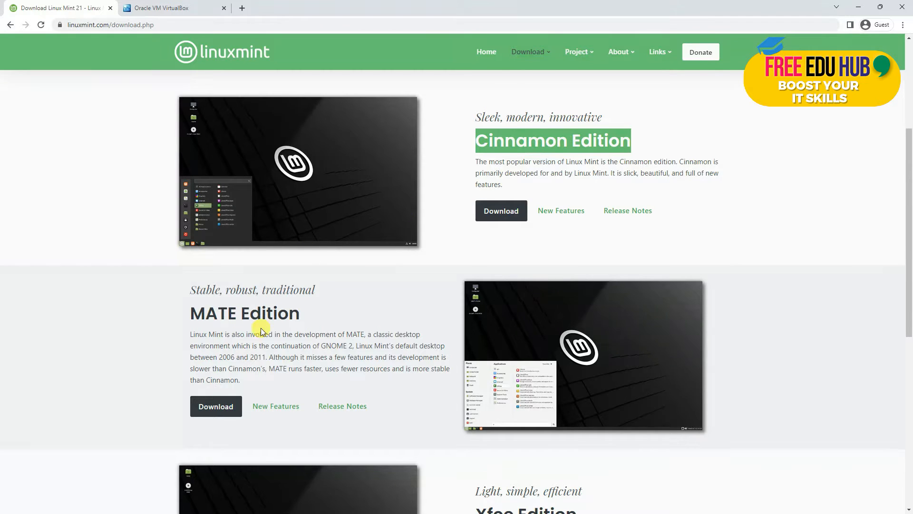
scroll("down", 3)
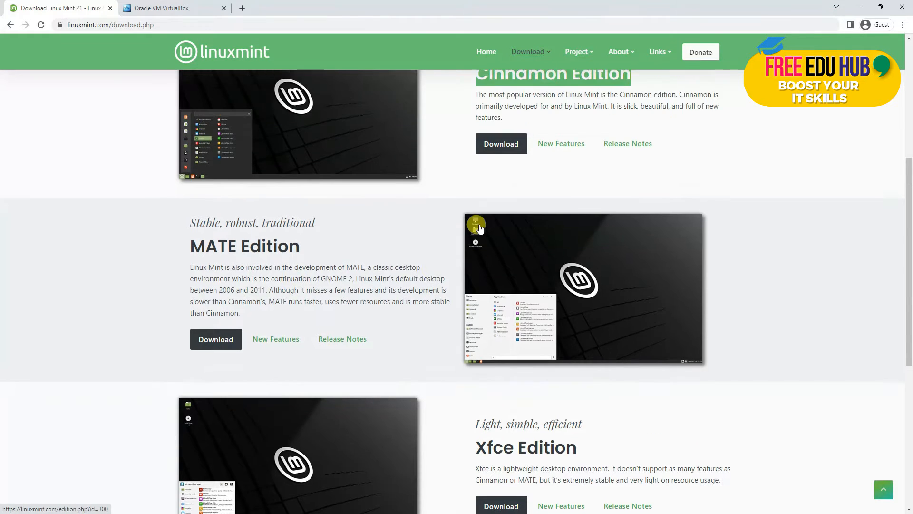
scroll("down", 3)
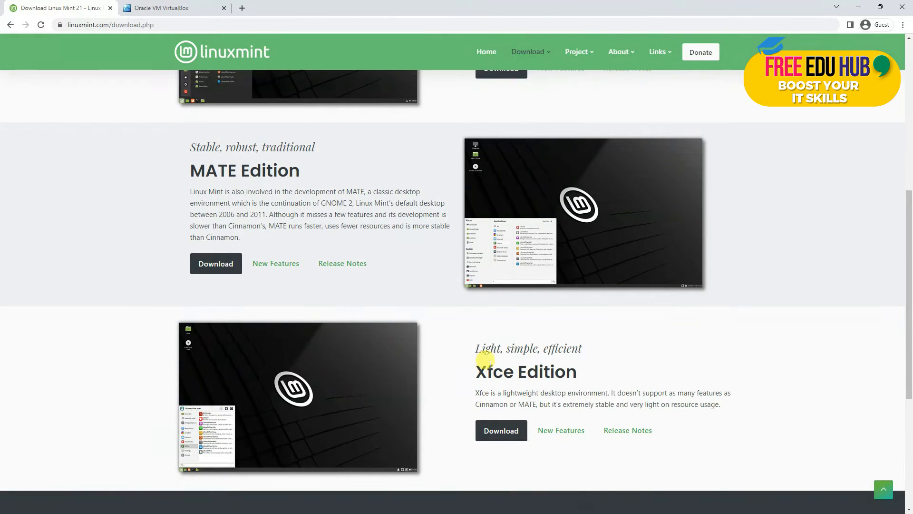
mouse_move(481, 415)
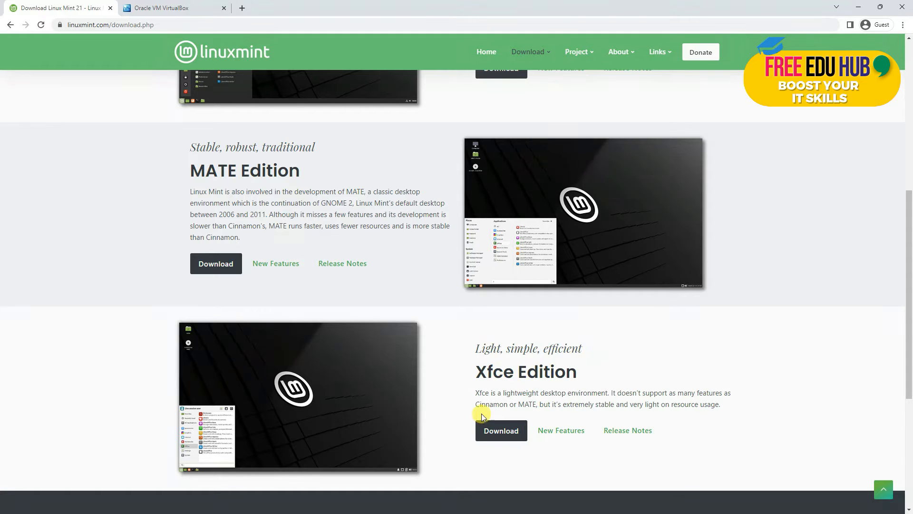
scroll("up", 3)
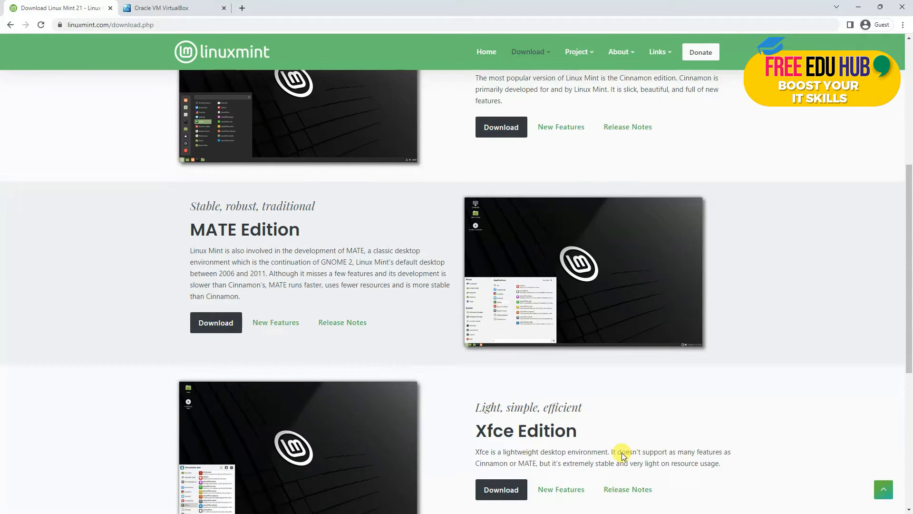
scroll("up", 3)
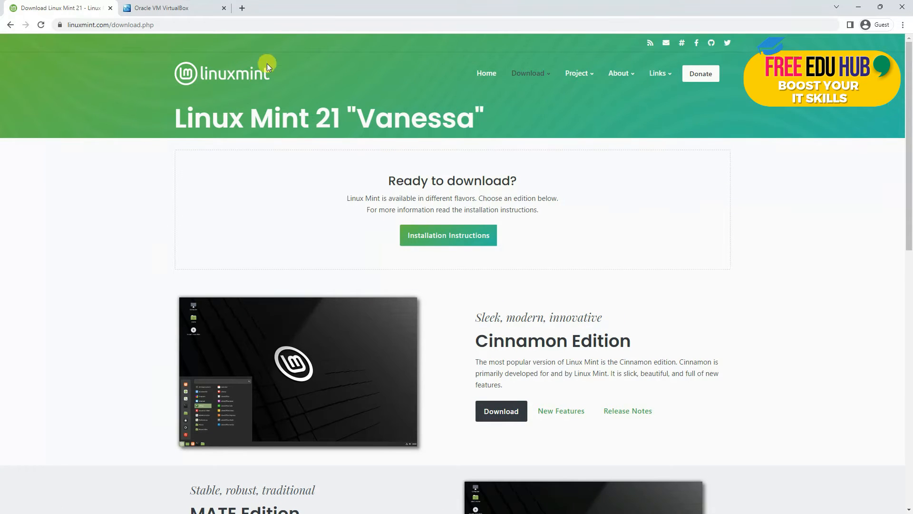
Step: Go to the VirtualBox website's Downloads page offering the 7.0 release
left_click(160, 7)
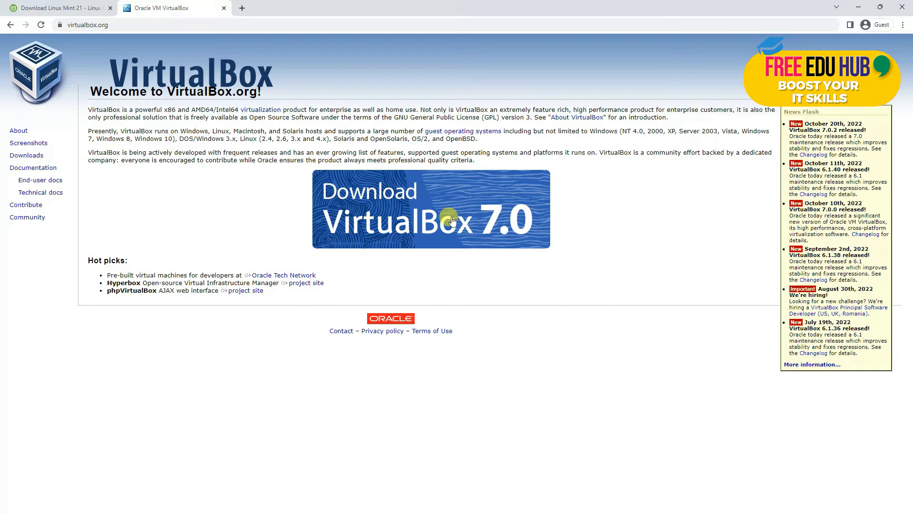
left_click(27, 155)
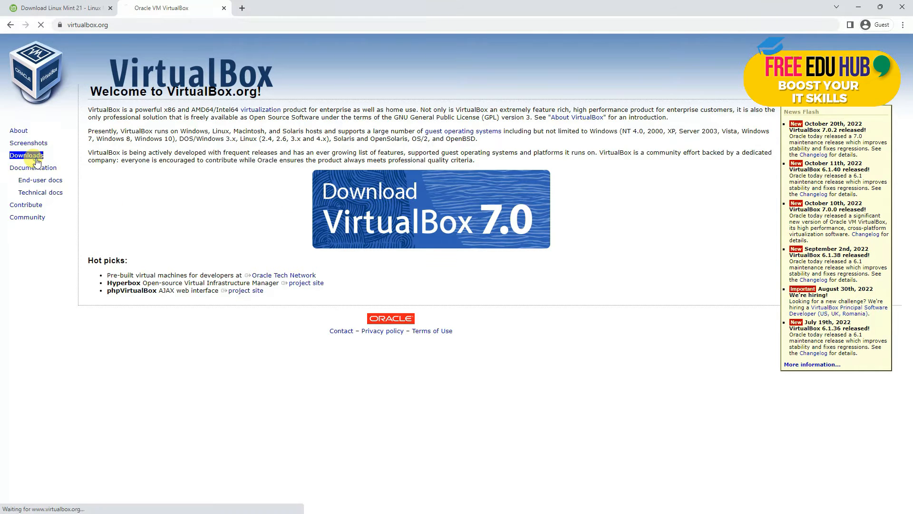
left_click(27, 155)
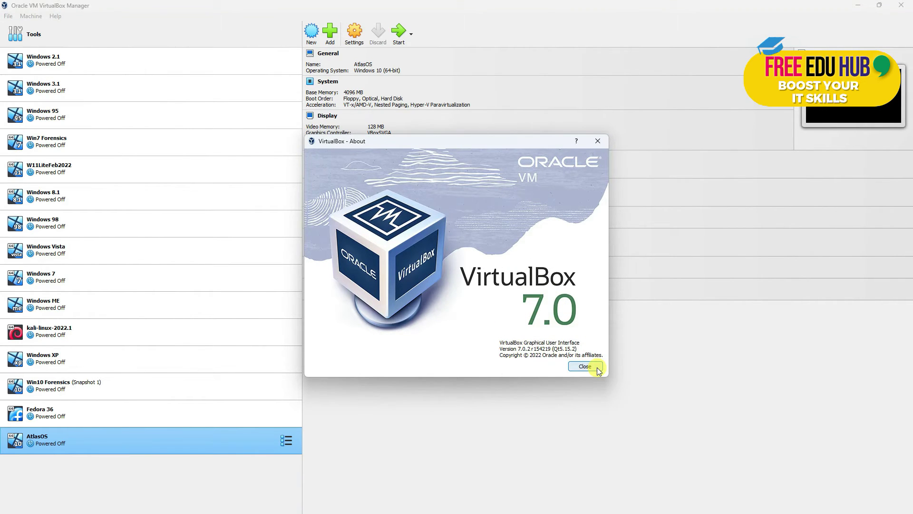
Step: Close the About dialog, confirming version 7.0.2, to return to the machine list
left_click(584, 366)
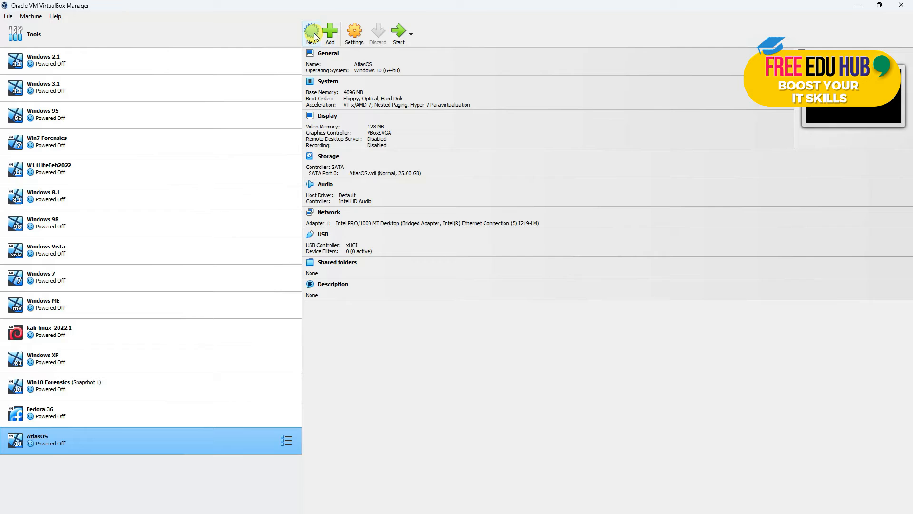
Step: Start a new VM named Mint Linux using F:\W10\Linux\linuxmint-21-cinnamon-64bit.iso
left_click(311, 30)
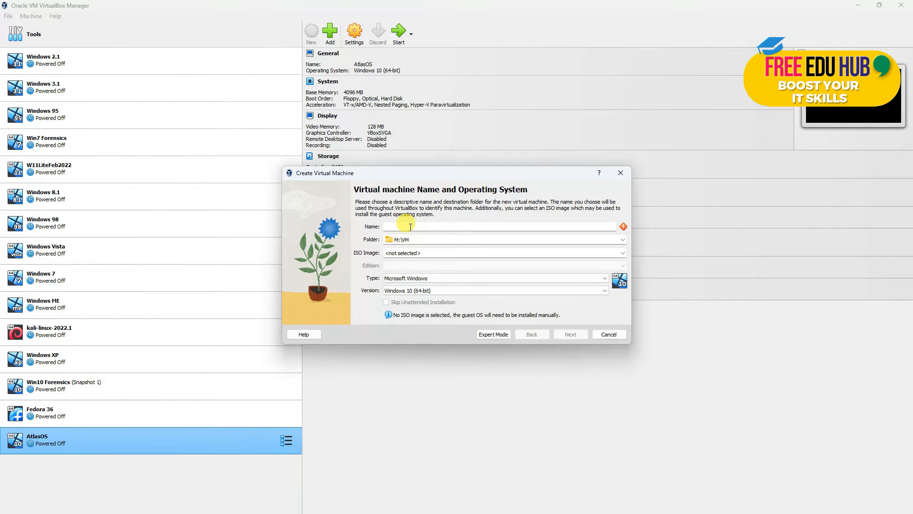
type("Mint Linux")
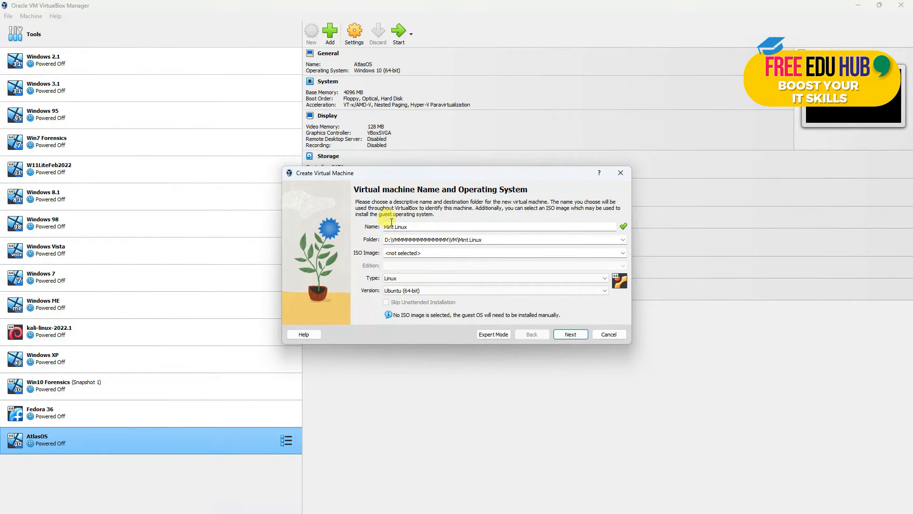
mouse_move(239, 202)
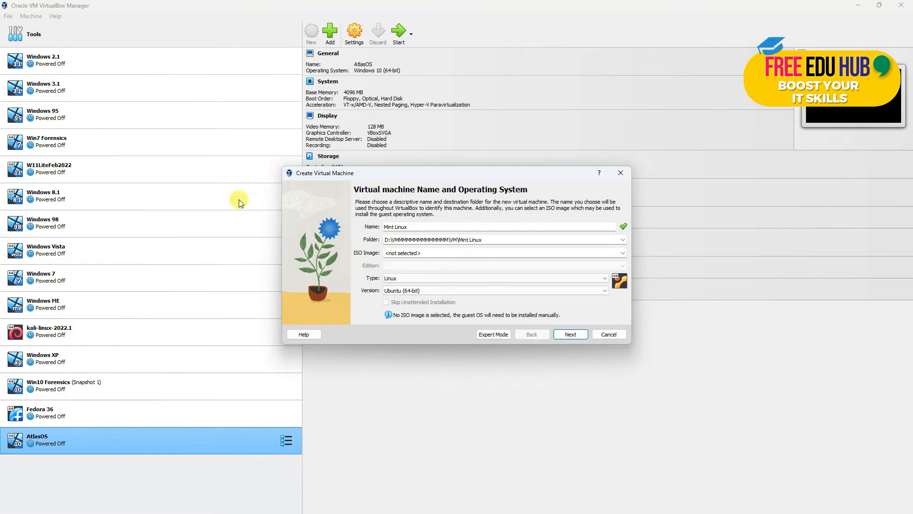
mouse_move(81, 72)
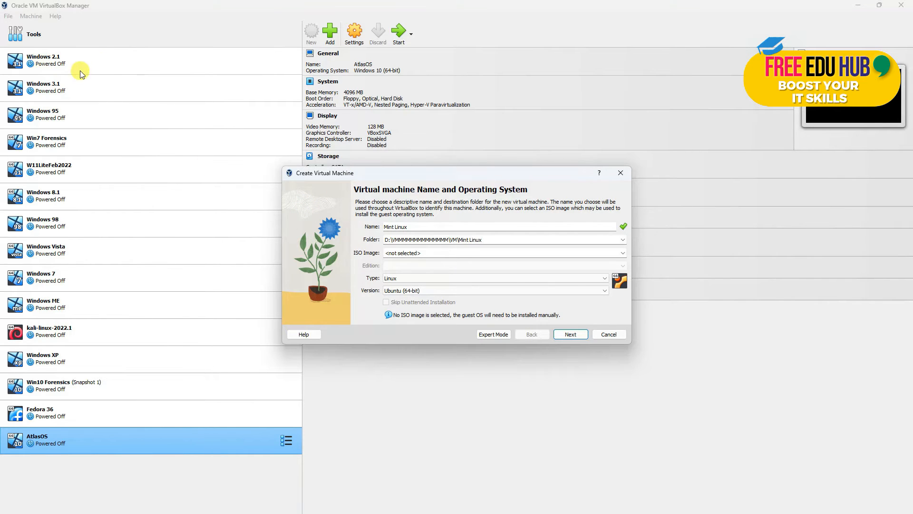
mouse_move(84, 62)
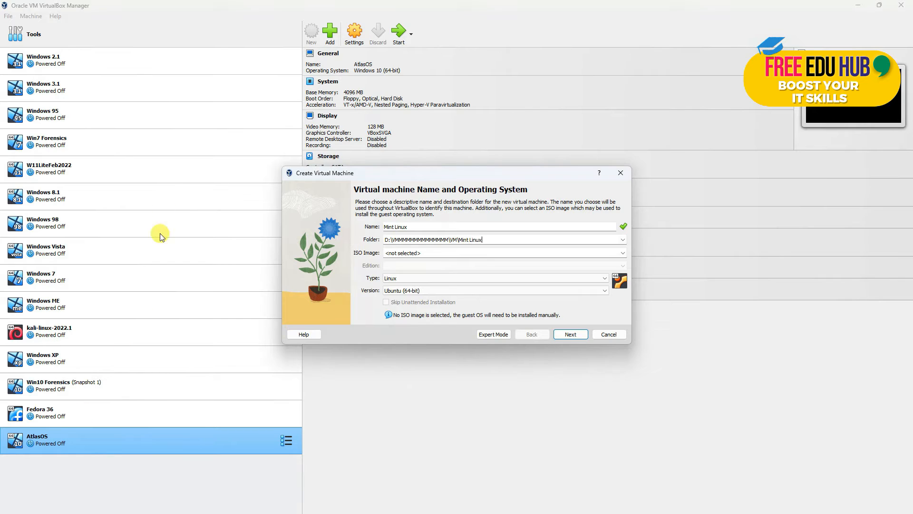
mouse_move(346, 221)
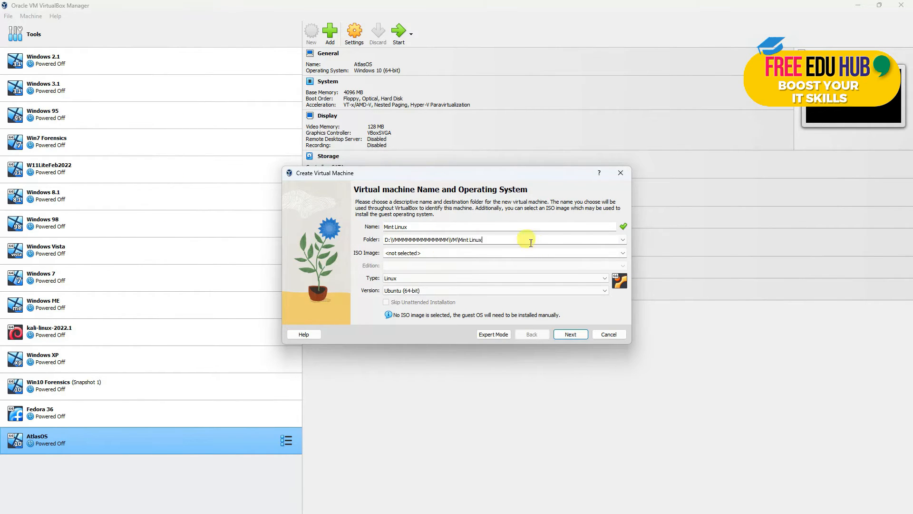
mouse_move(438, 253)
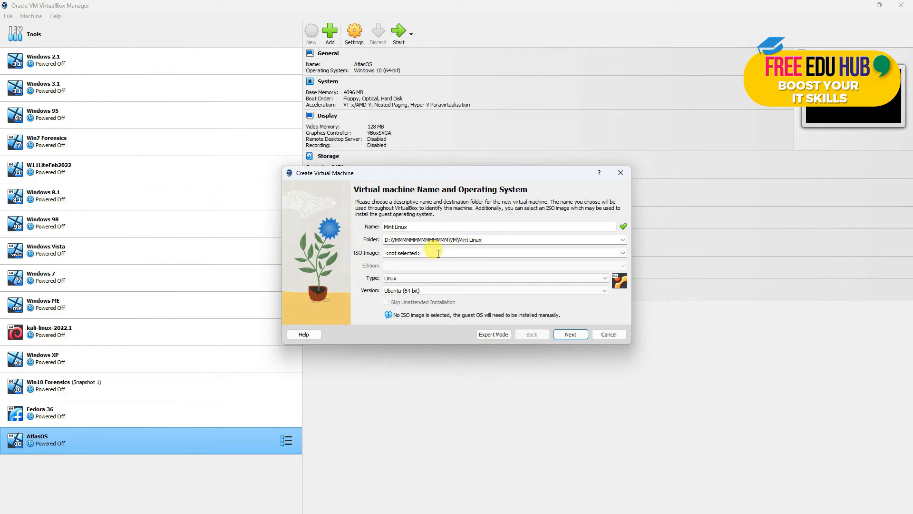
type("F:\\W10\\Linux\\linuxmint-21-cinnamon-64bit.iso")
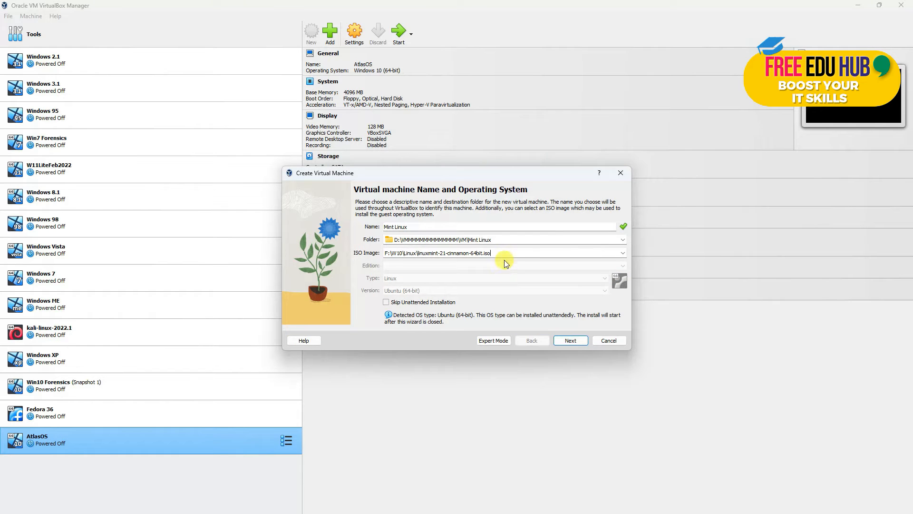
mouse_move(520, 341)
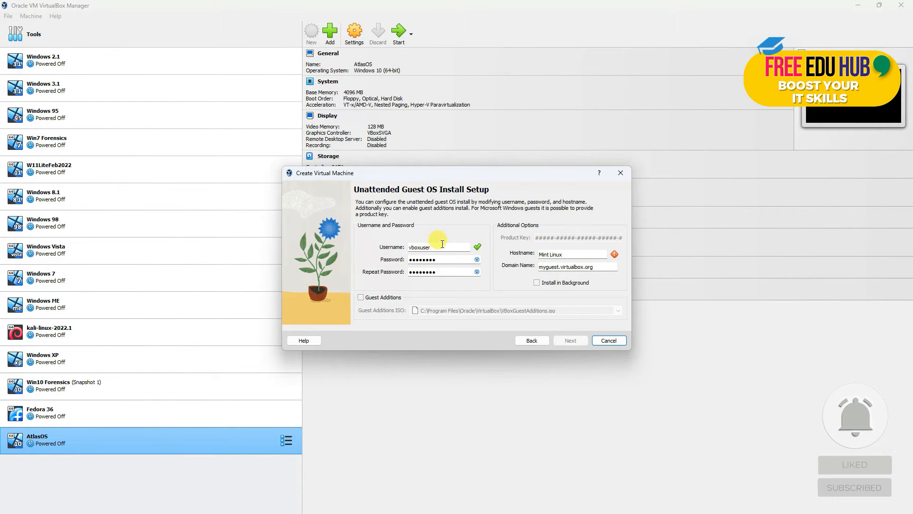
mouse_move(470, 257)
type("adminz")
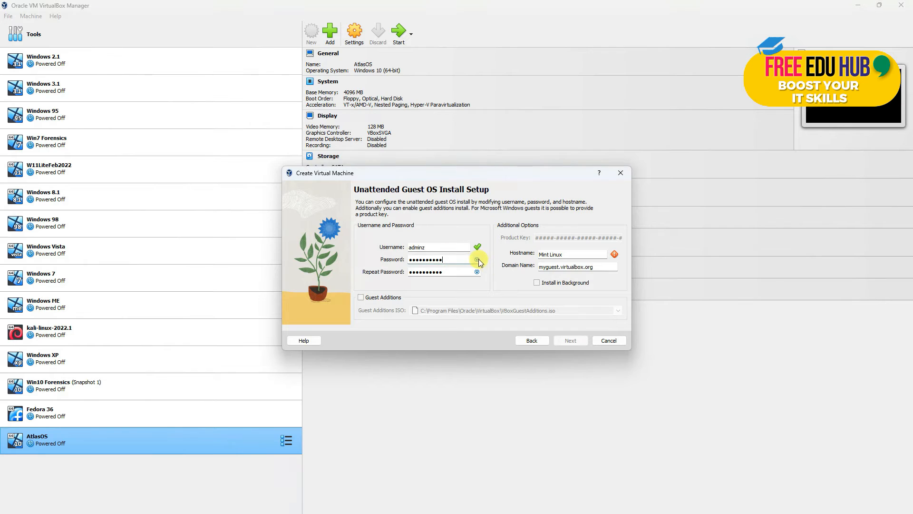
mouse_move(476, 279)
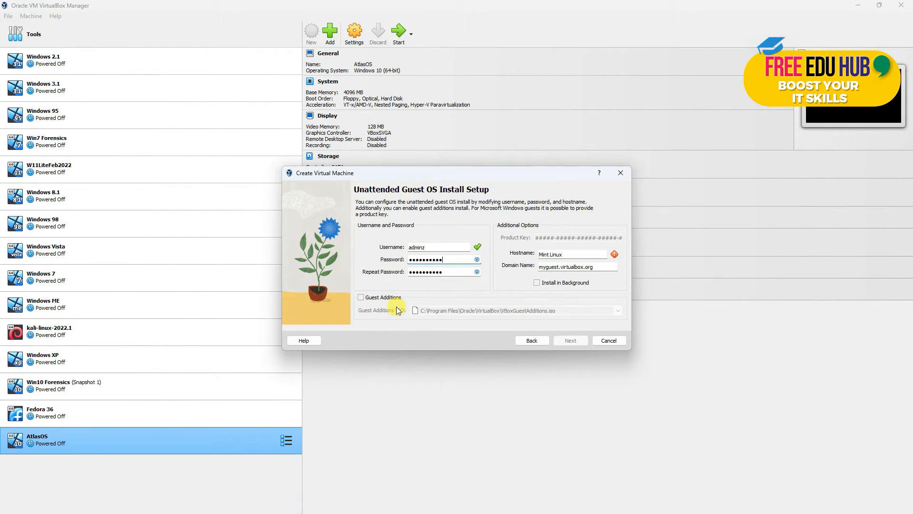
Step: Enable Guest Additions for the unattended install and set the hostname to MintLinux
left_click(361, 296)
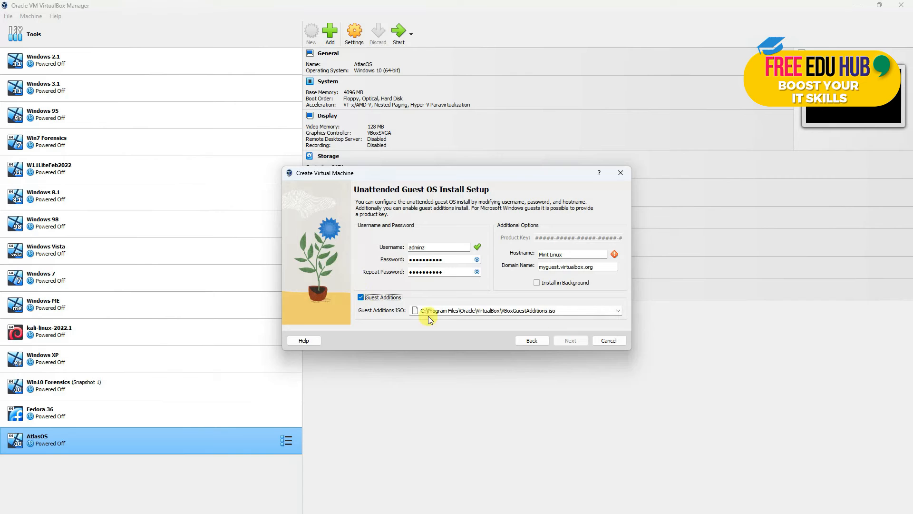
mouse_move(432, 334)
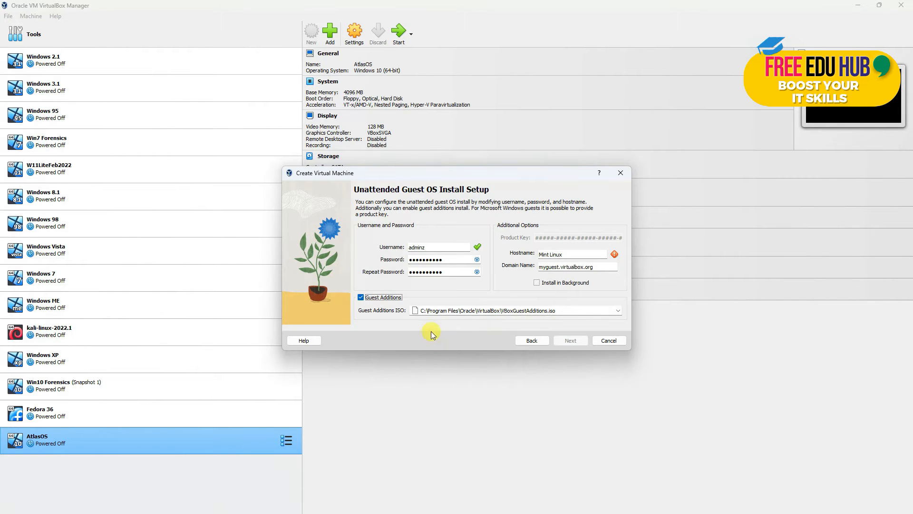
mouse_move(510, 370)
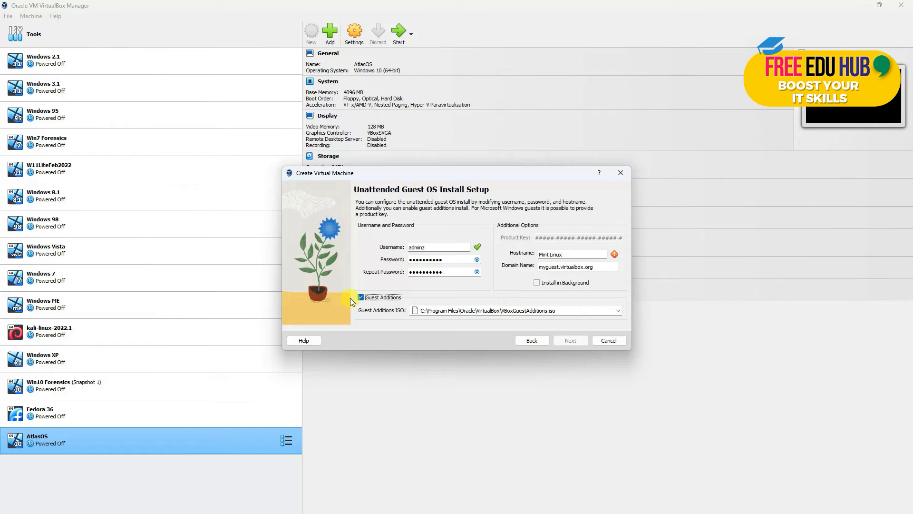
type("MintLinux")
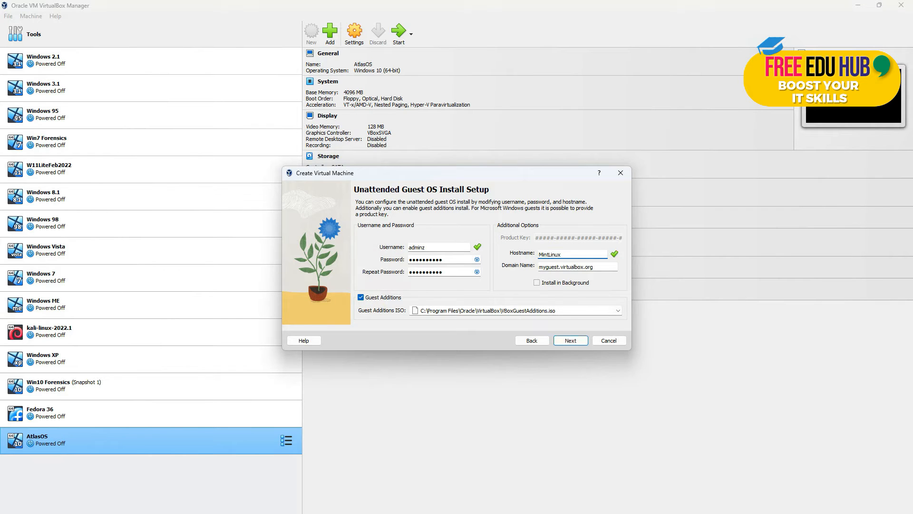
mouse_move(584, 419)
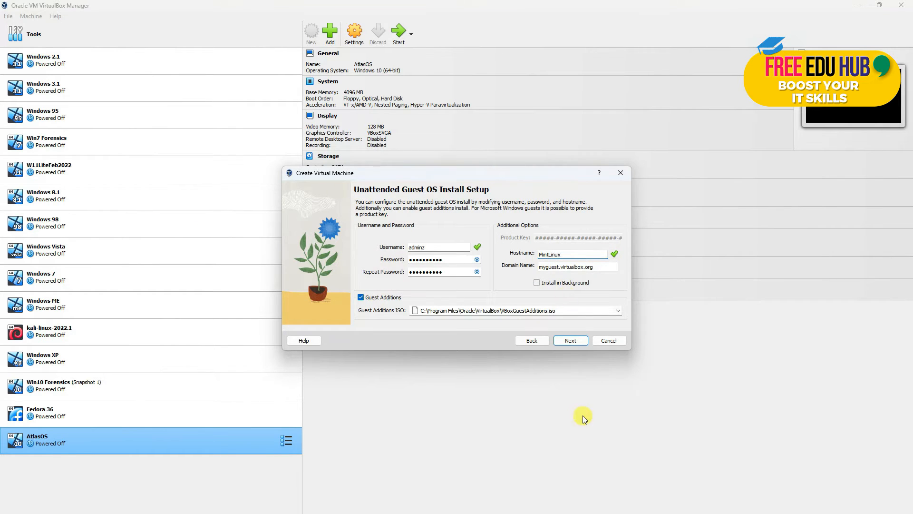
double_click(543, 254)
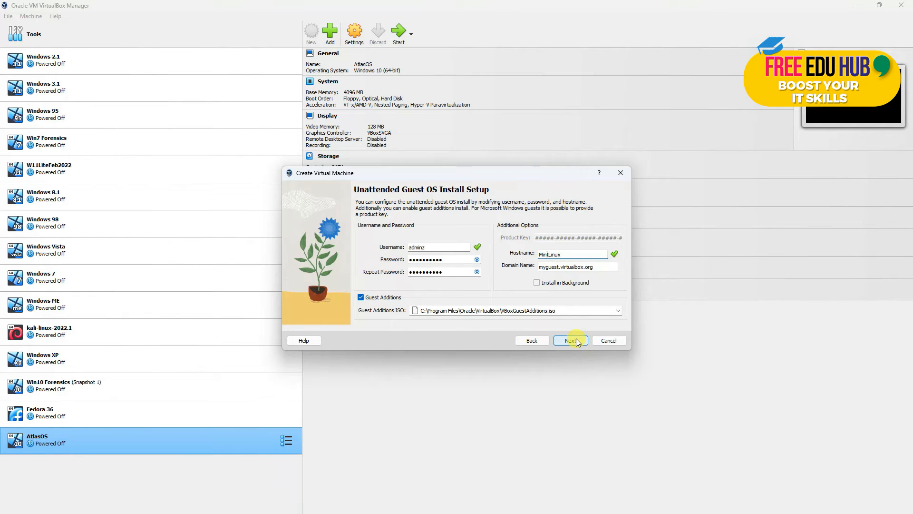
Step: On the Hardware page, set base memory to 4096 MB with one processor
left_click(571, 340)
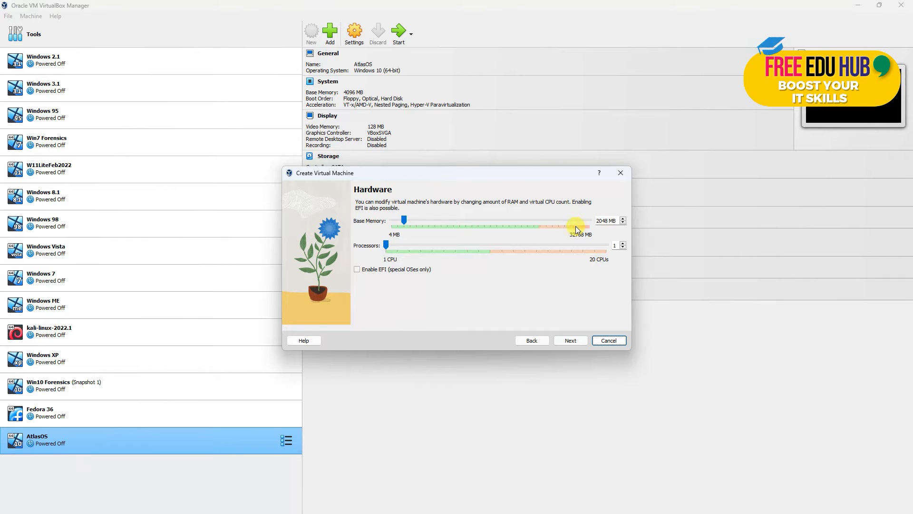
mouse_move(549, 230)
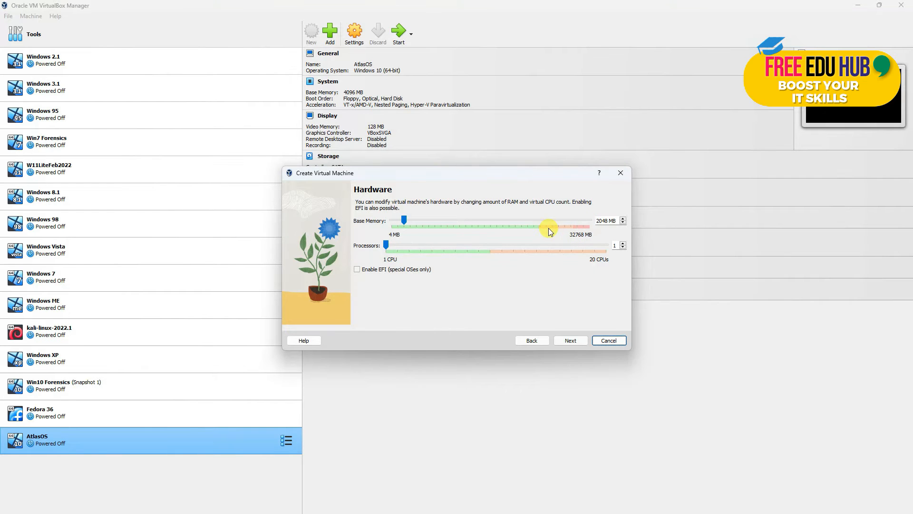
mouse_move(489, 215)
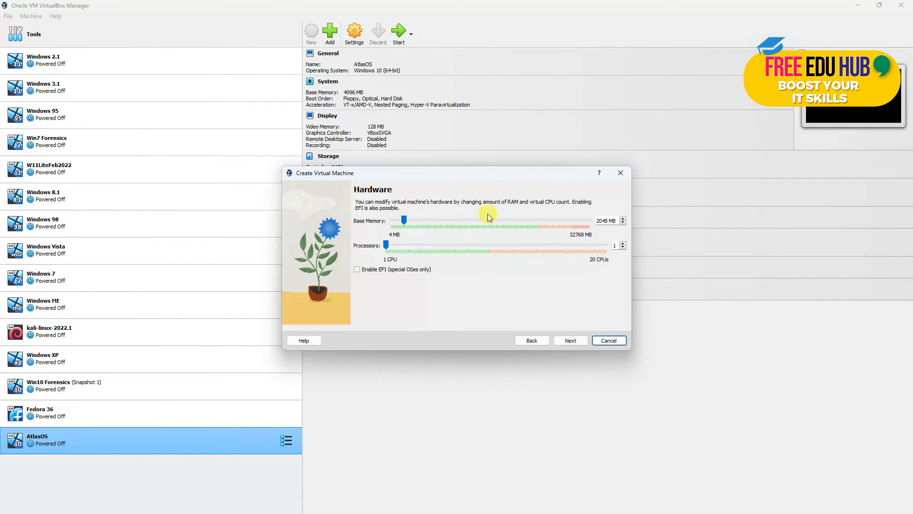
mouse_move(515, 229)
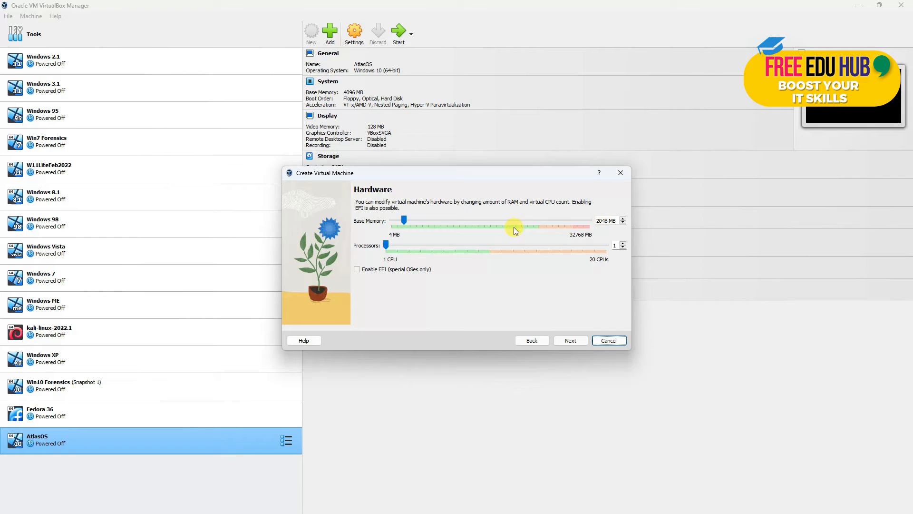
left_click_drag(515, 221, 409, 221)
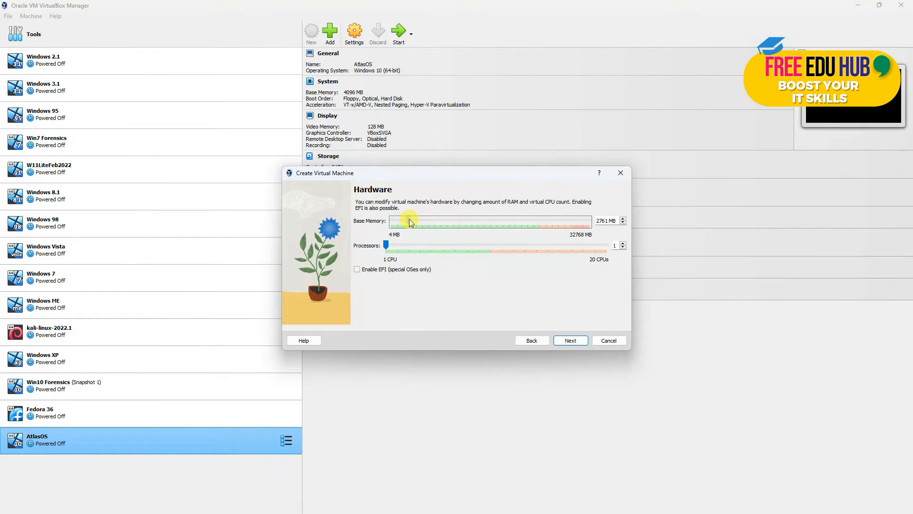
left_click_drag(408, 219, 419, 220)
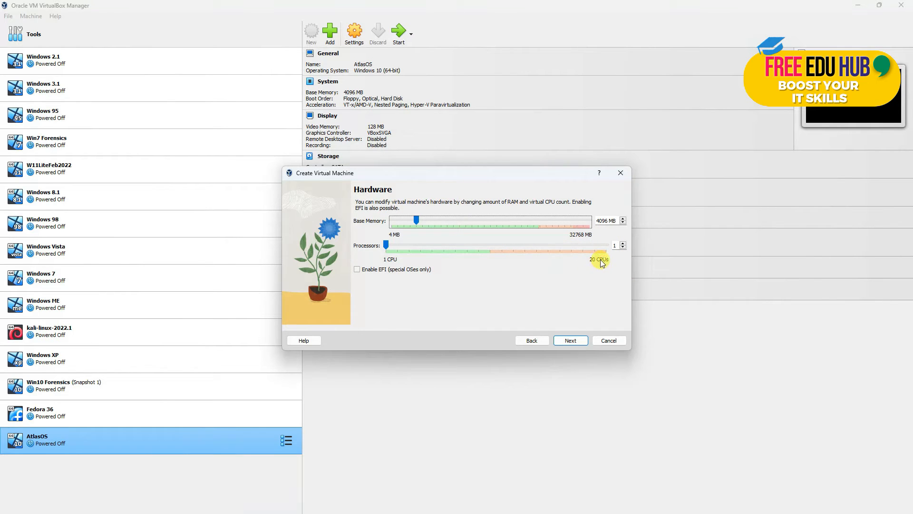
mouse_move(419, 257)
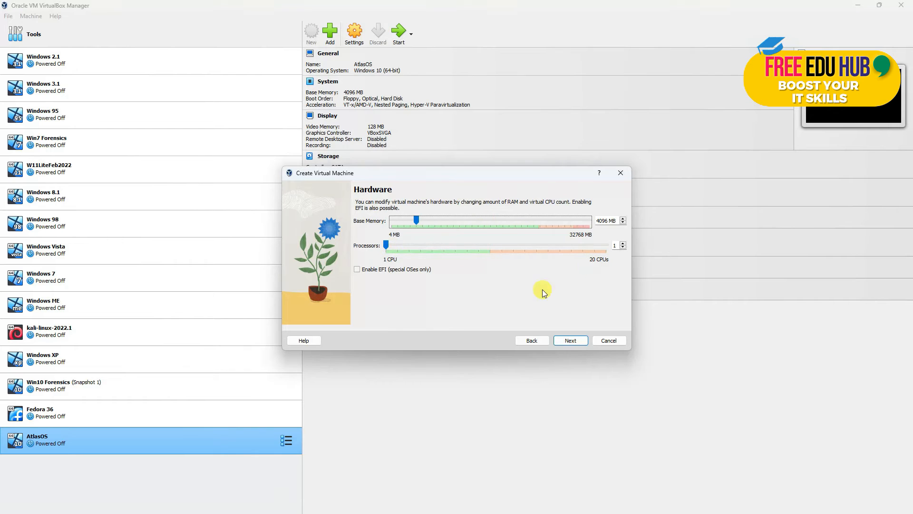
Step: Set the new virtual hard disk size to 20 GB
left_click(569, 340)
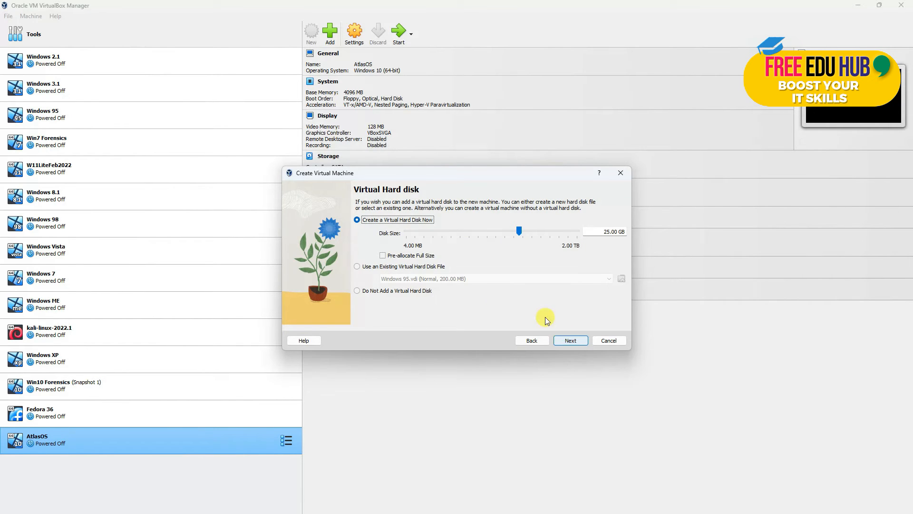
mouse_move(520, 233)
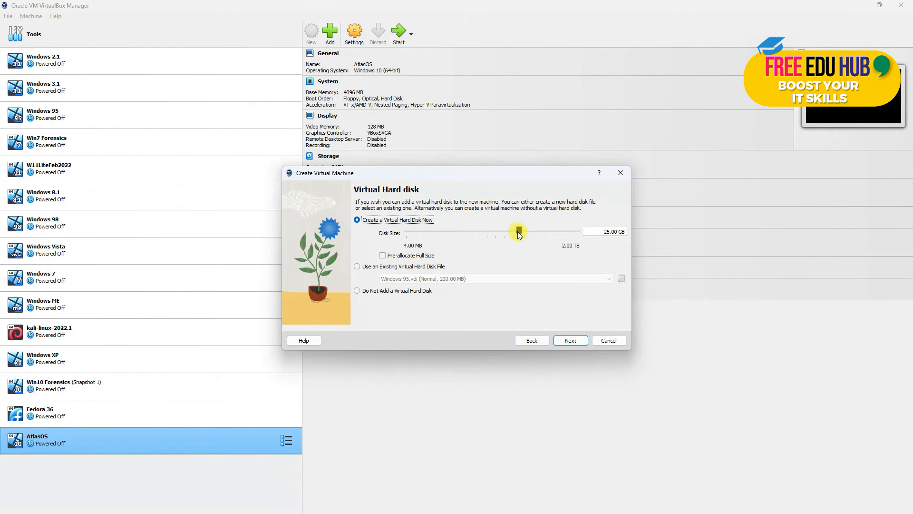
left_click_drag(518, 234, 507, 233)
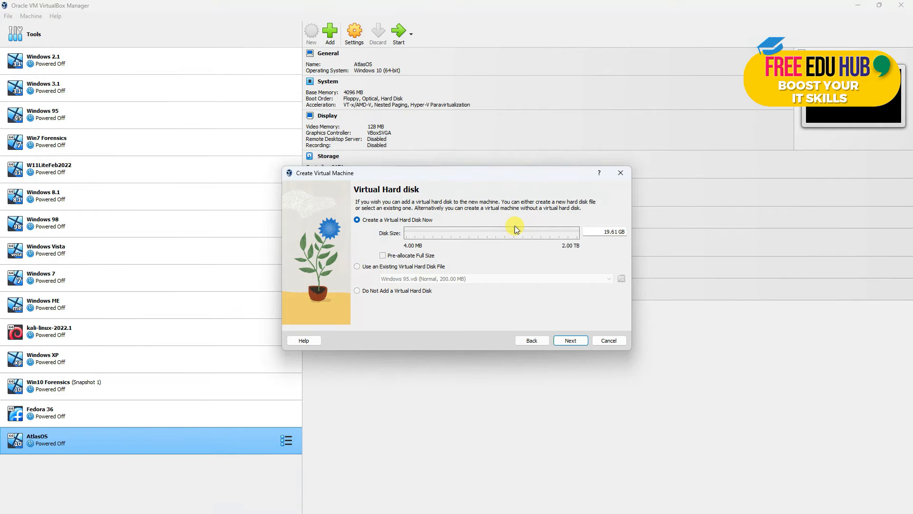
left_click_drag(515, 231, 515, 231)
type("20GB")
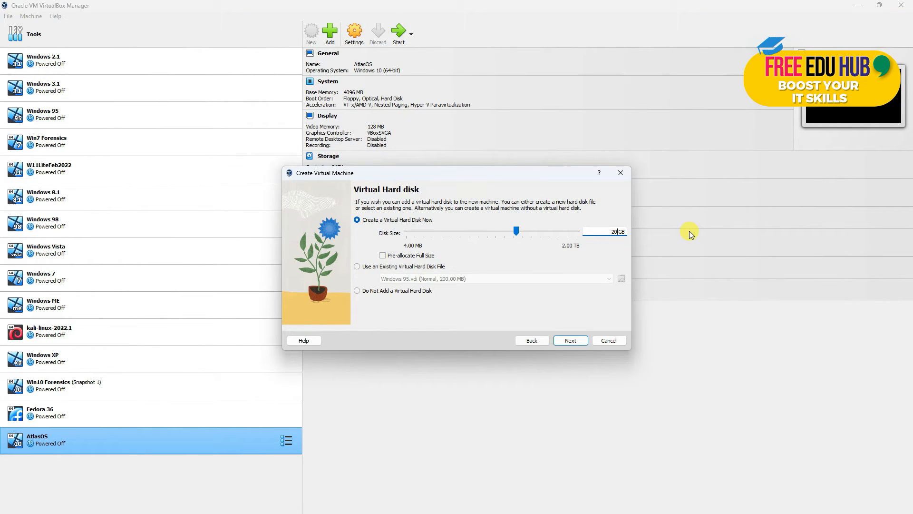
Step: Review the summary and finish creating the Mint Linux virtual machine
left_click(570, 340)
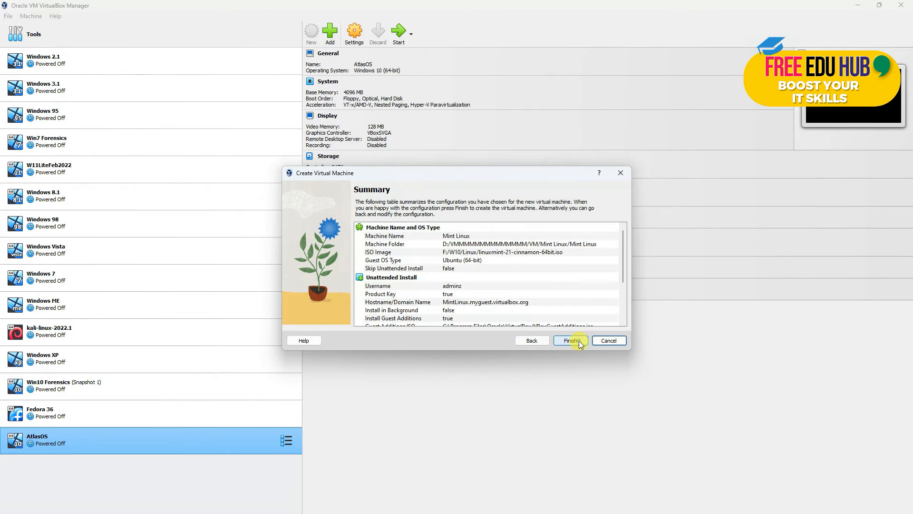
scroll("down", 3)
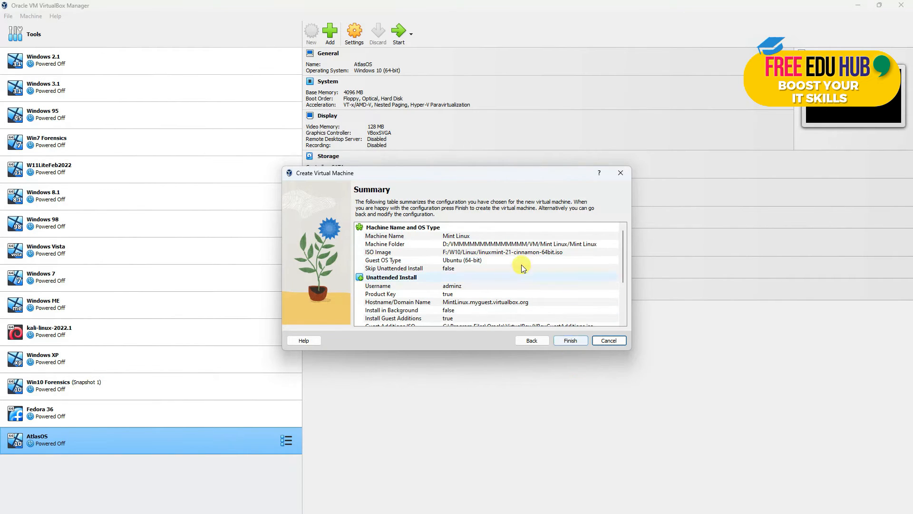
left_click(570, 341)
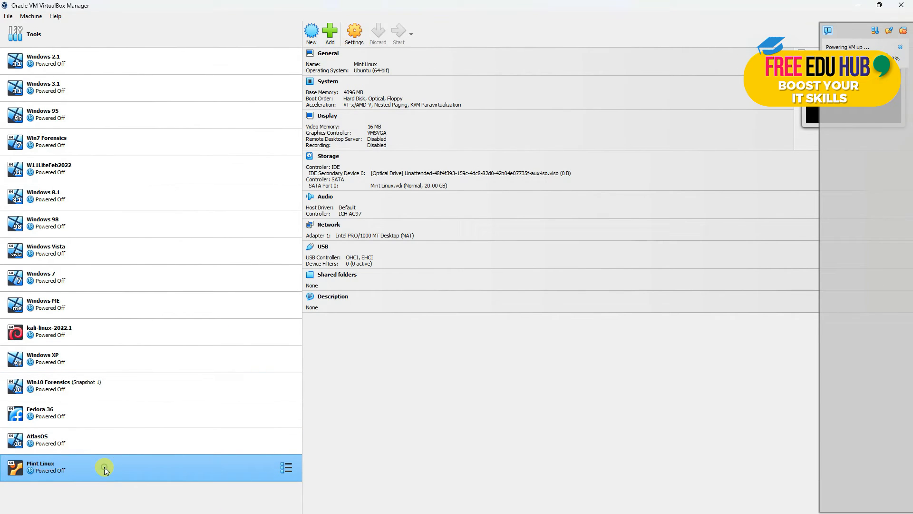
Step: Start the Mint Linux VM maximized, capture input and boot Linux Mint from the GRUB menu
left_click(400, 32)
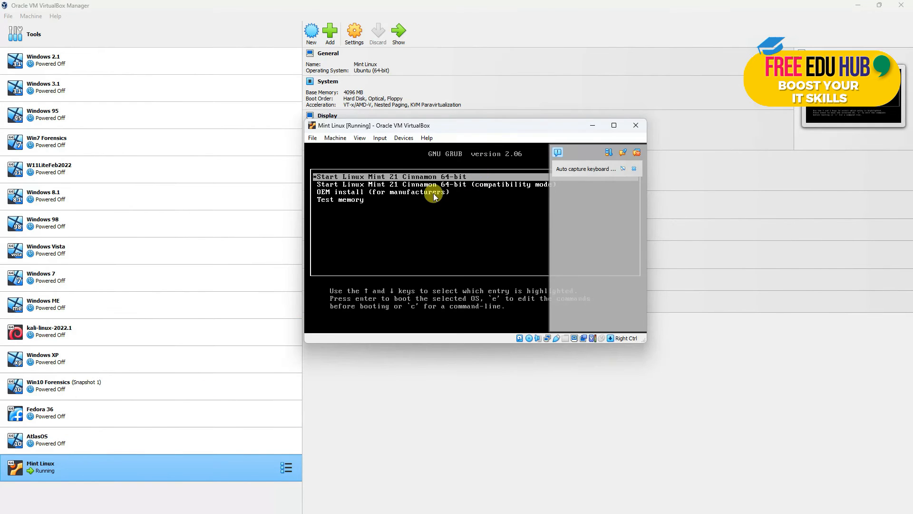
left_click(434, 196)
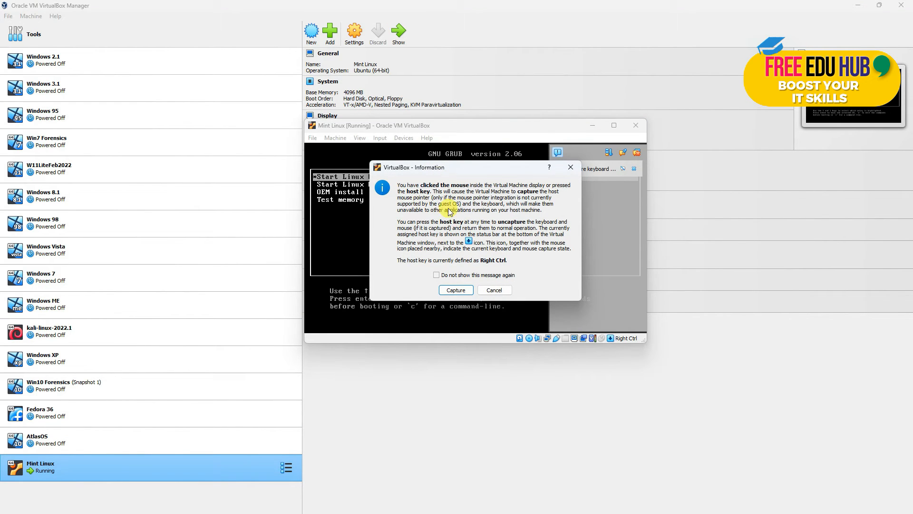
left_click(457, 289)
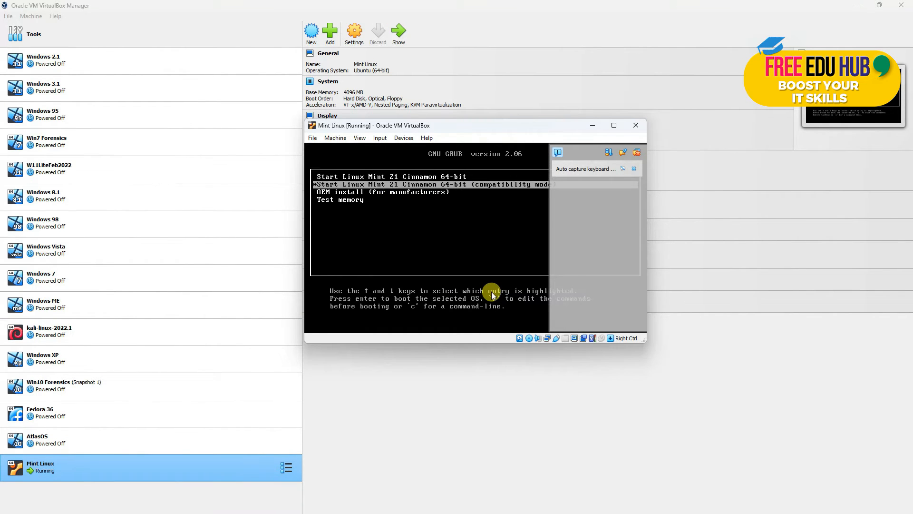
key("Down")
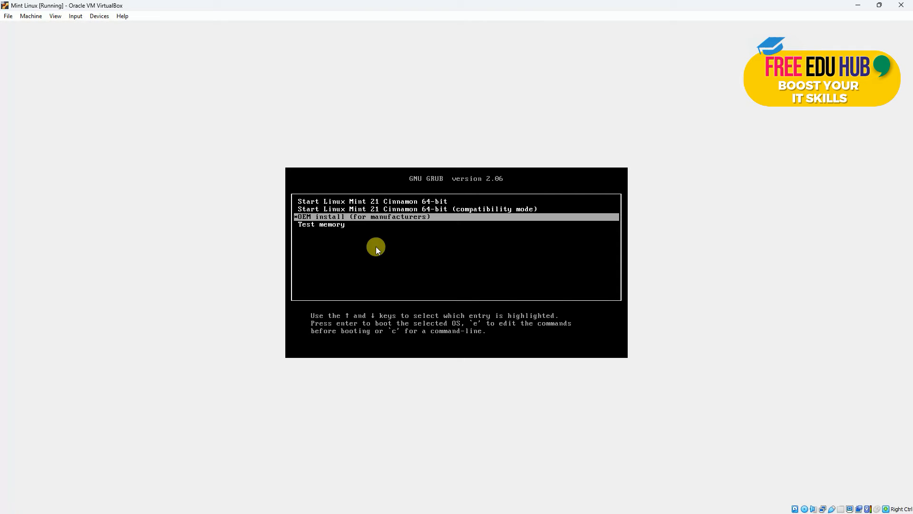
key("Up")
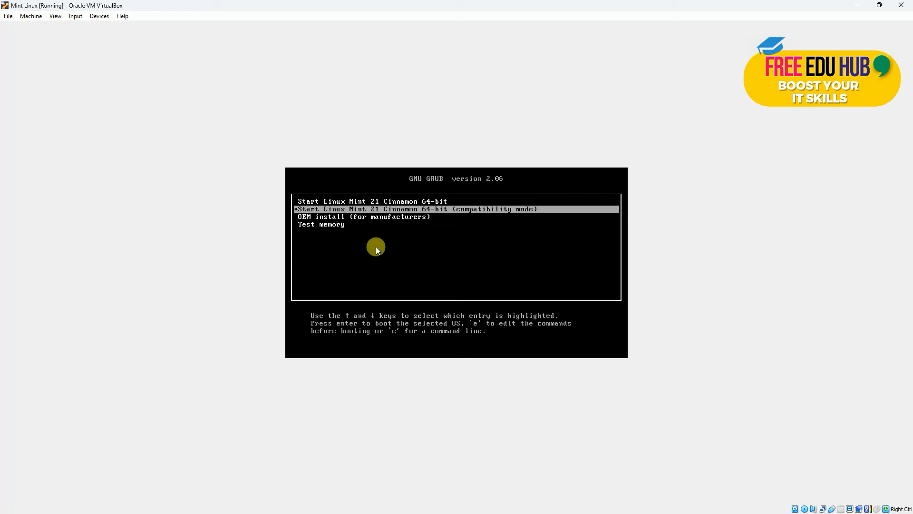
key("Up")
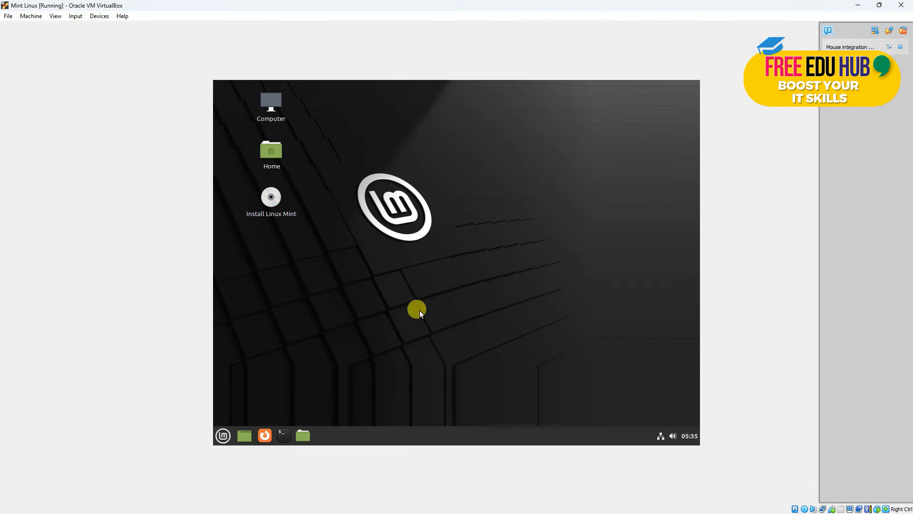
mouse_move(554, 288)
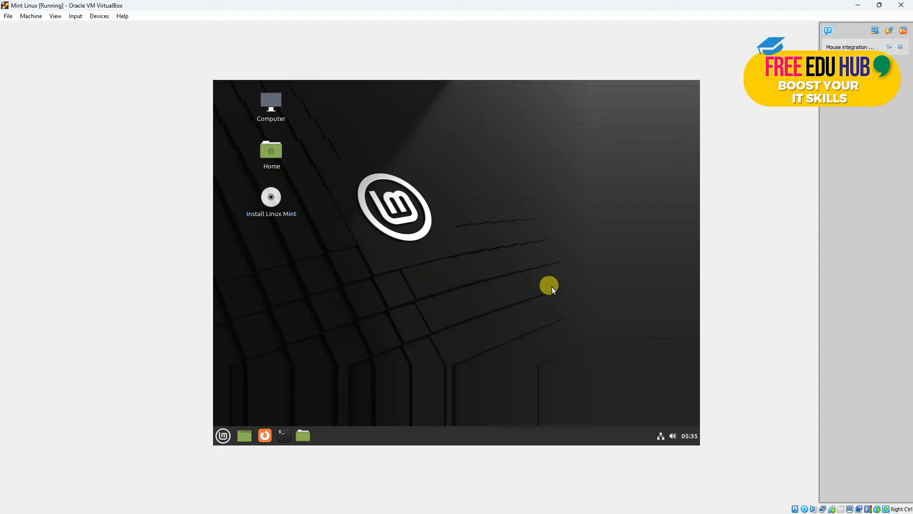
mouse_move(326, 322)
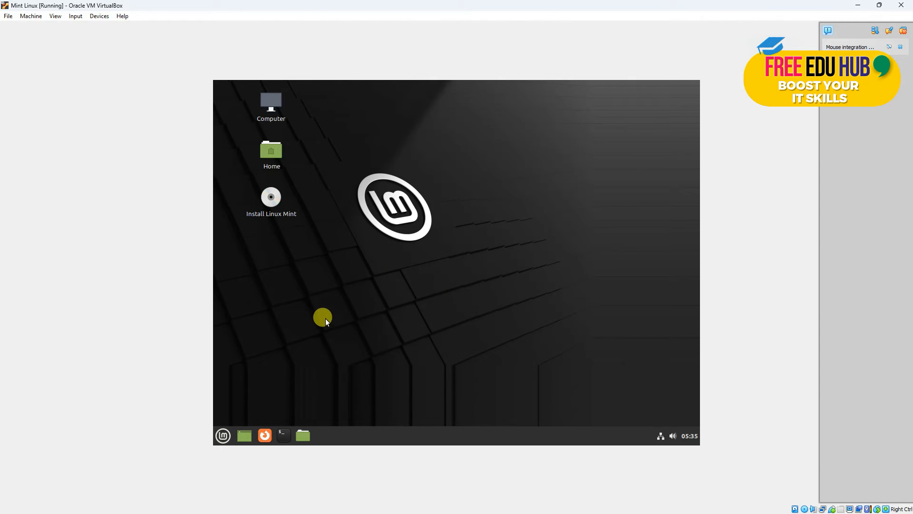
mouse_move(223, 436)
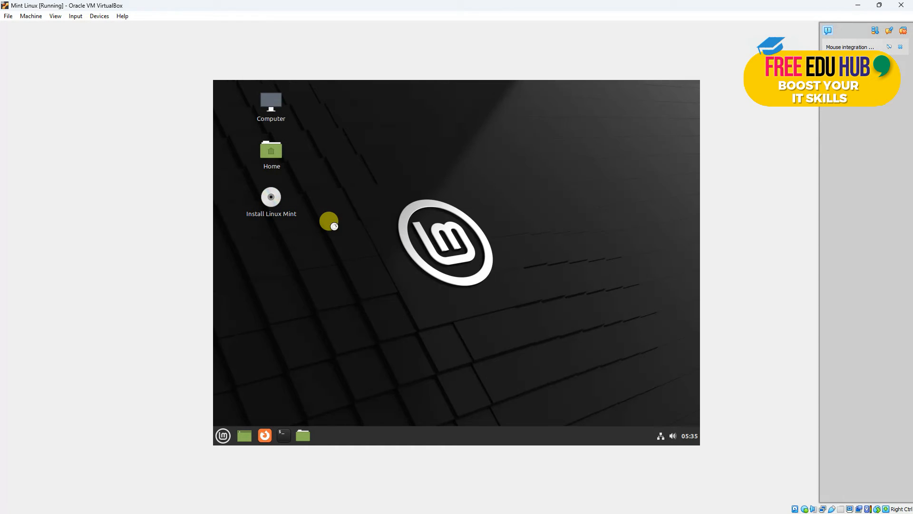
mouse_move(263, 237)
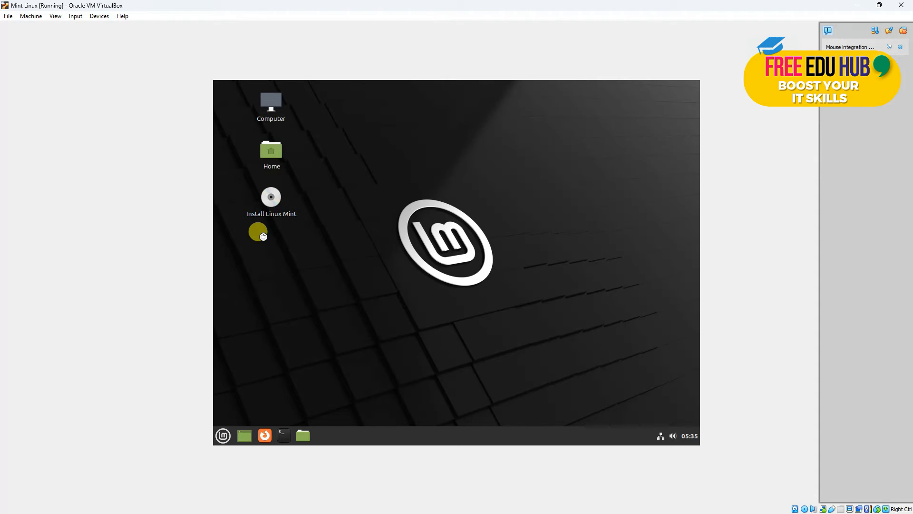
Step: Run Install Linux Mint with English, US keyboard, erase disk and Riyadh time zone
double_click(271, 197)
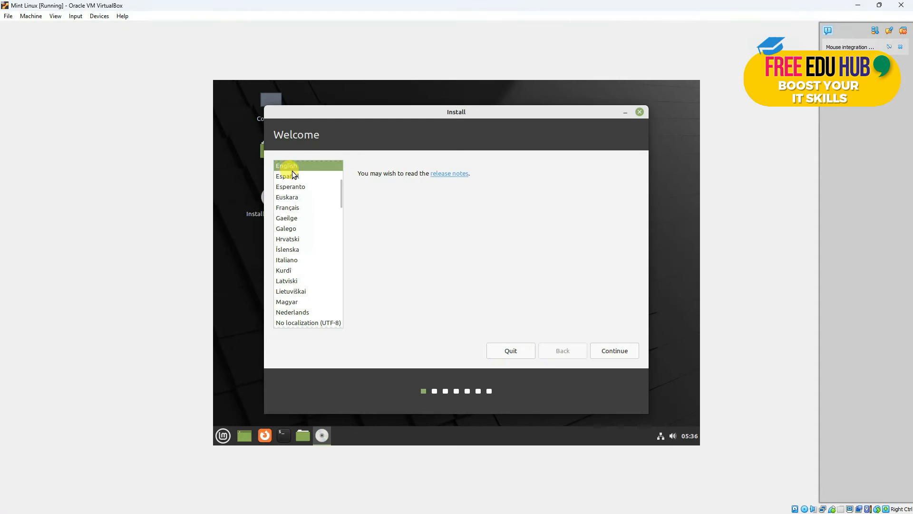
left_click(614, 350)
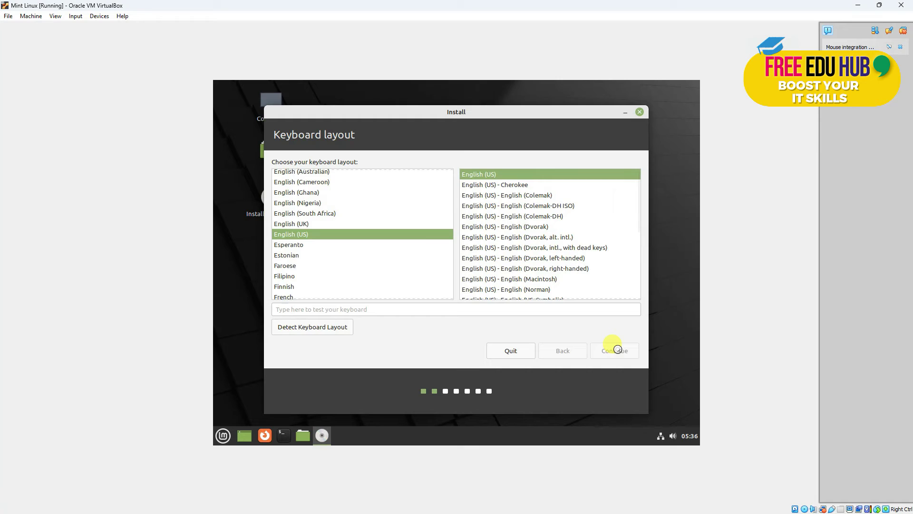
left_click(615, 351)
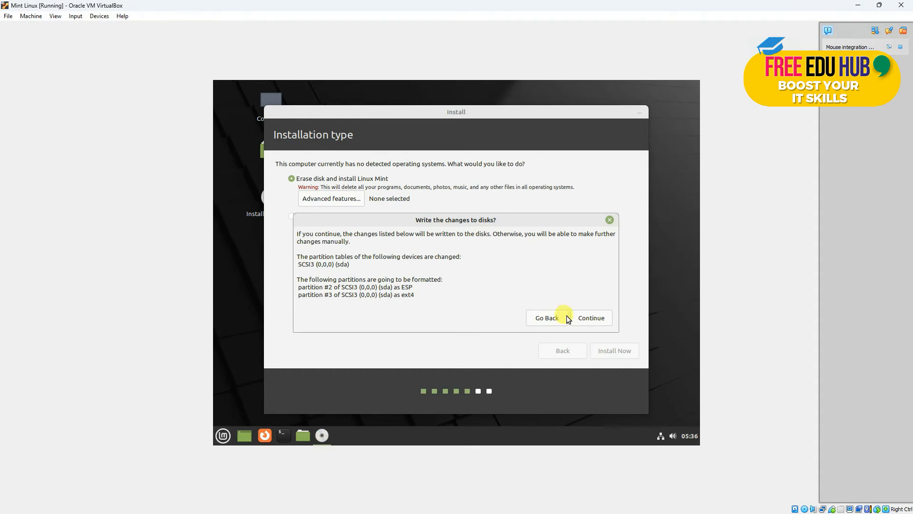
left_click(591, 318)
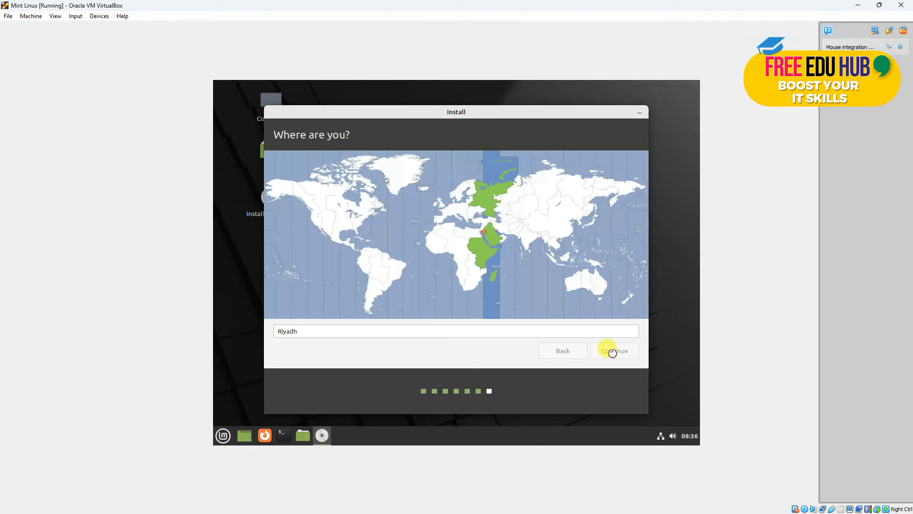
left_click(612, 351)
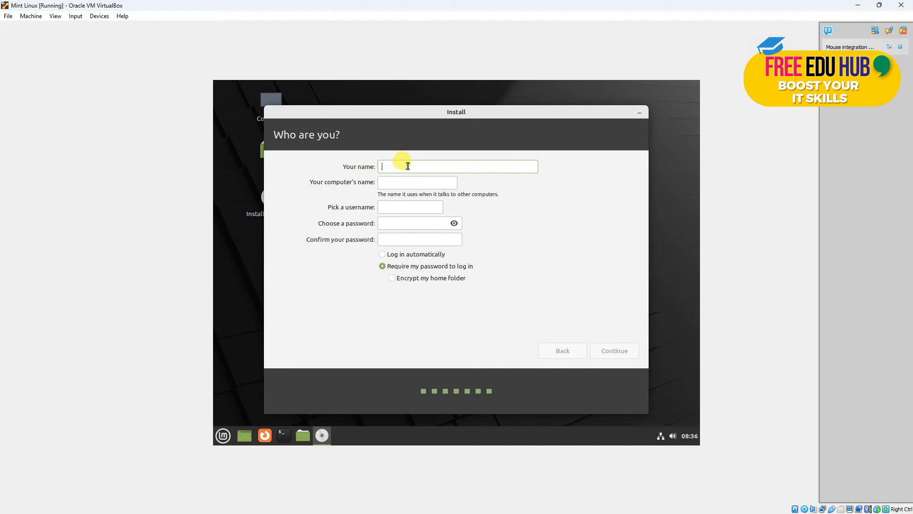
Step: Create the adminz account with a password and begin the installation
type("adminz")
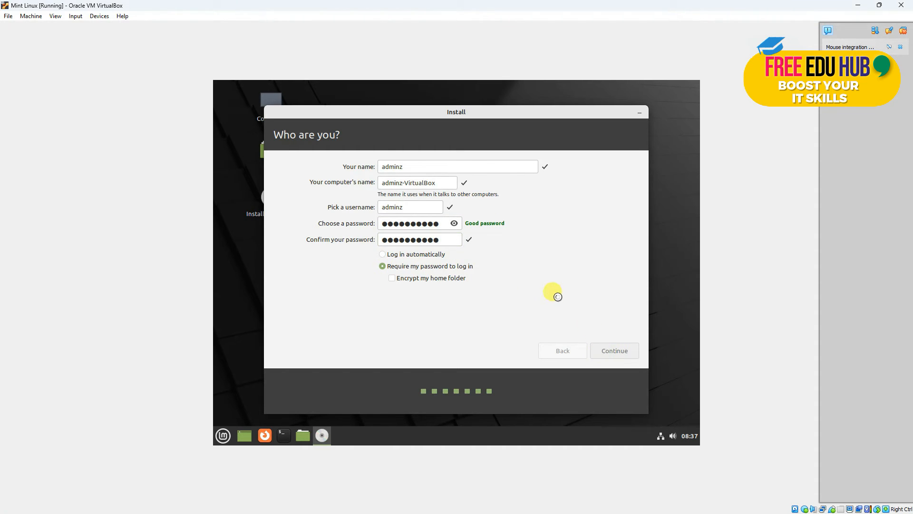
left_click(615, 351)
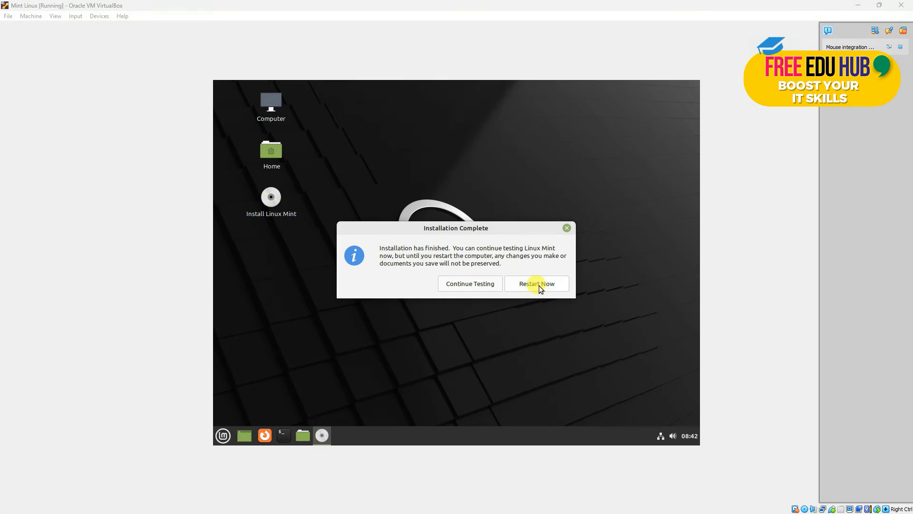
Step: Restart, pass the remove-medium prompt and boot into the installed Linux Mint
left_click(536, 284)
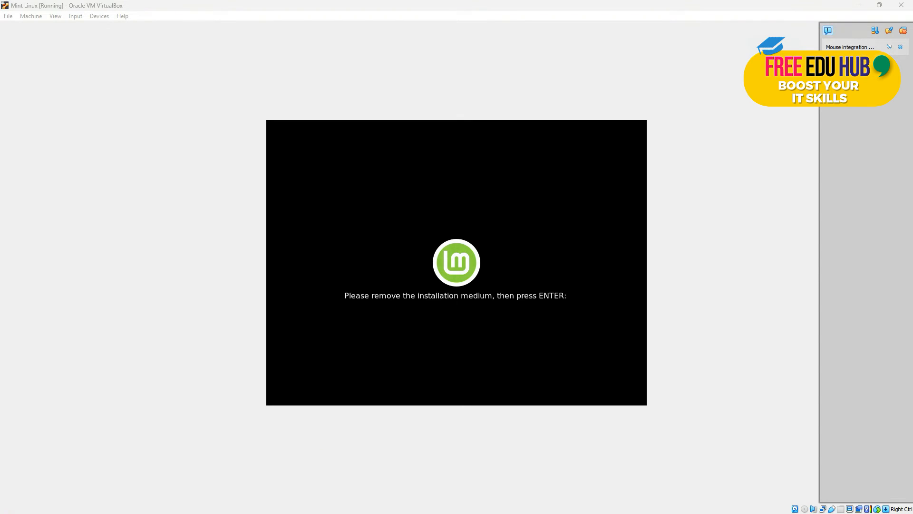
key("enter")
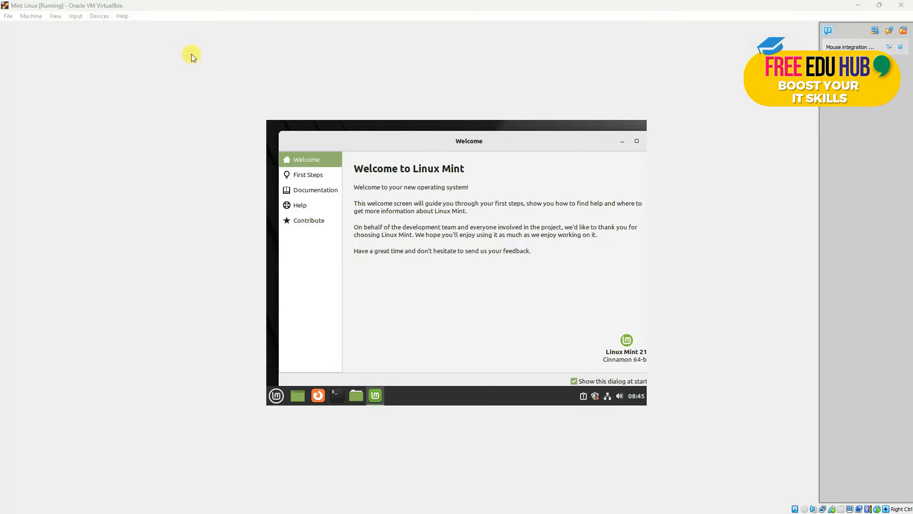
Step: Insert the Guest Additions CD image, run its installer with the account password, and finish at the terminal prompt
left_click(99, 15)
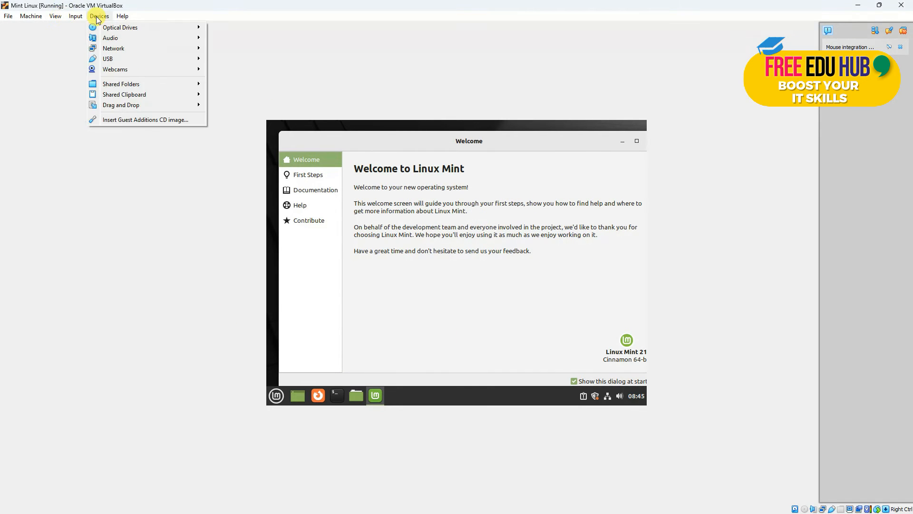
mouse_move(136, 123)
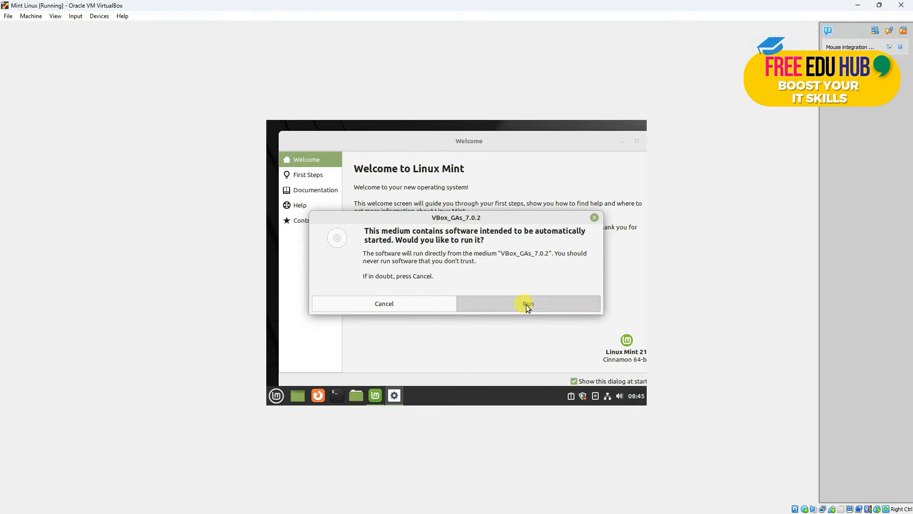
left_click(528, 303)
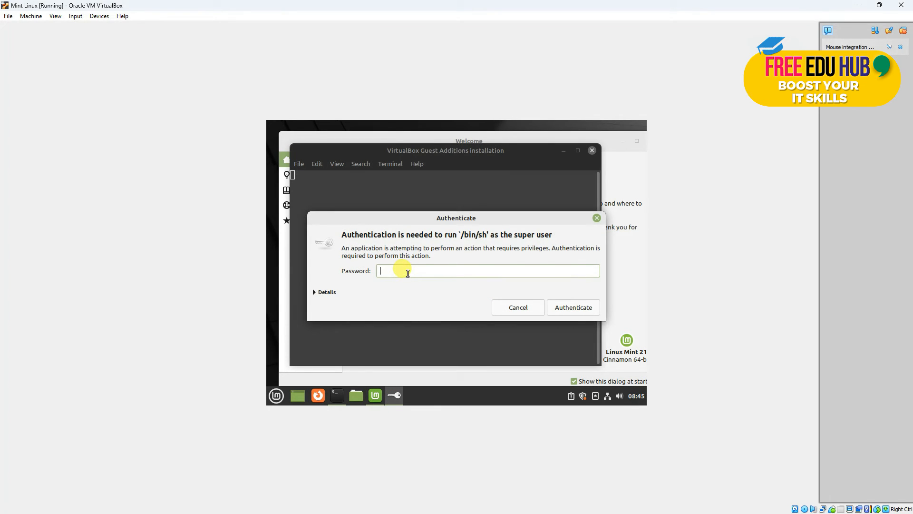
type("***")
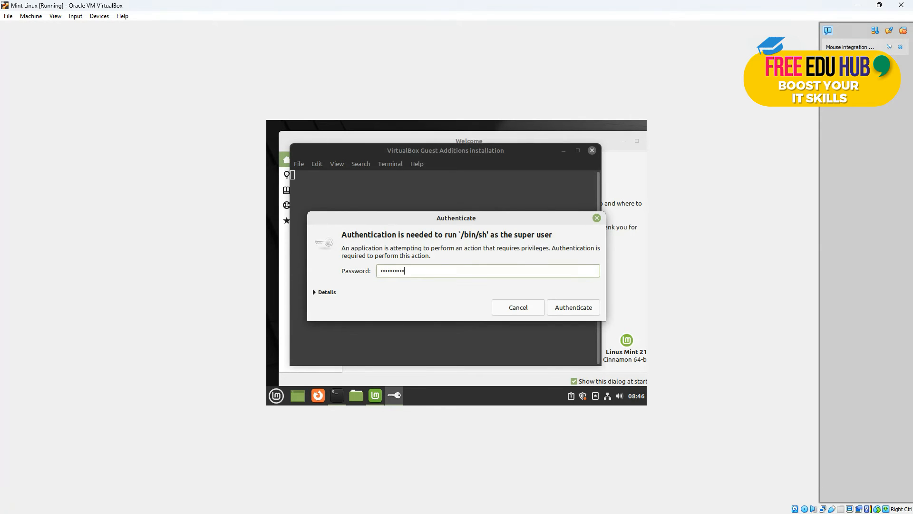
left_click(573, 307)
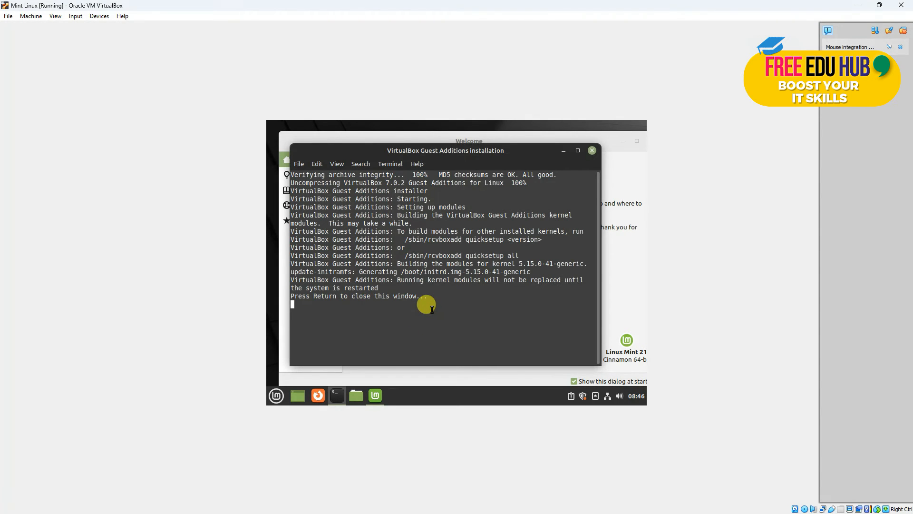
key("Return")
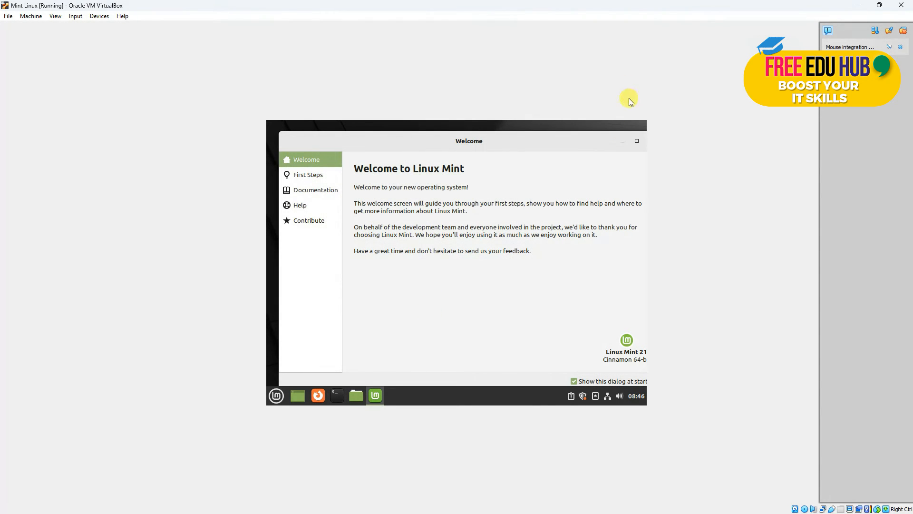
Step: Restart the guest from the Shut Down dialog so the desktop fills the screen, then dismiss the Welcome window
left_click(276, 395)
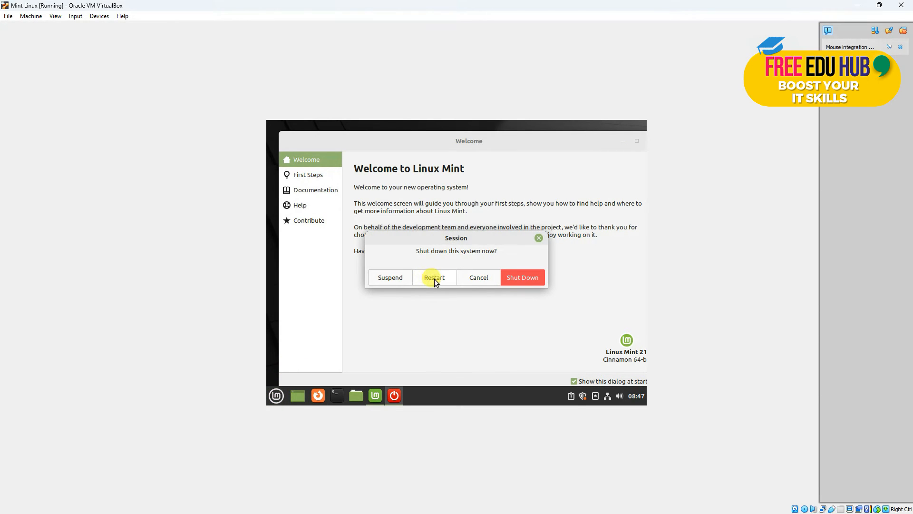
left_click(478, 278)
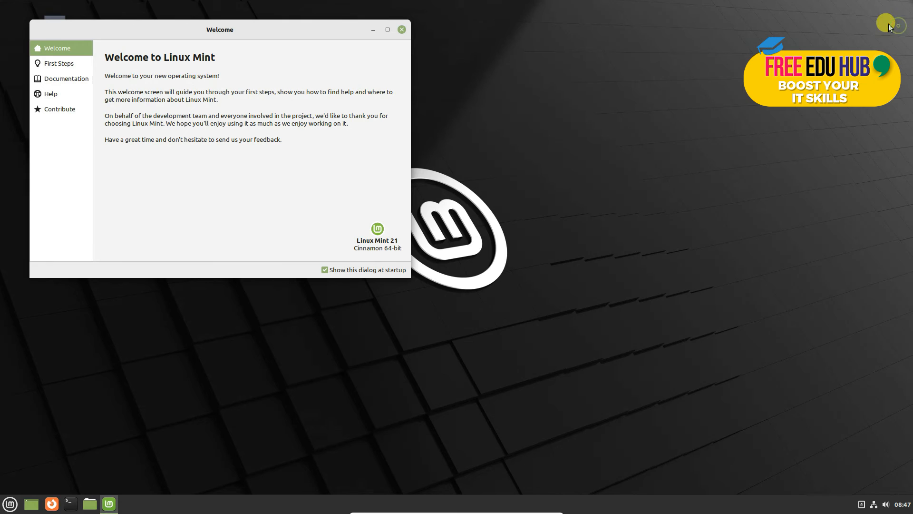
mouse_move(401, 31)
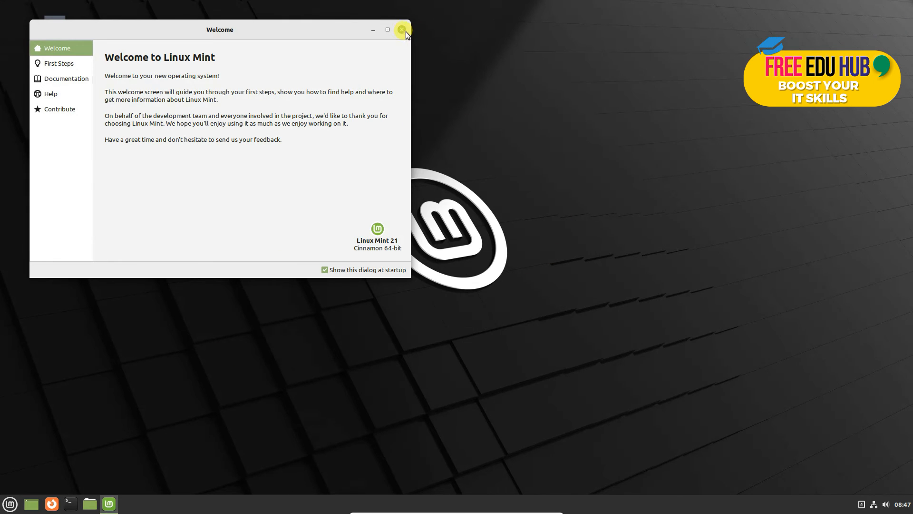
left_click(401, 29)
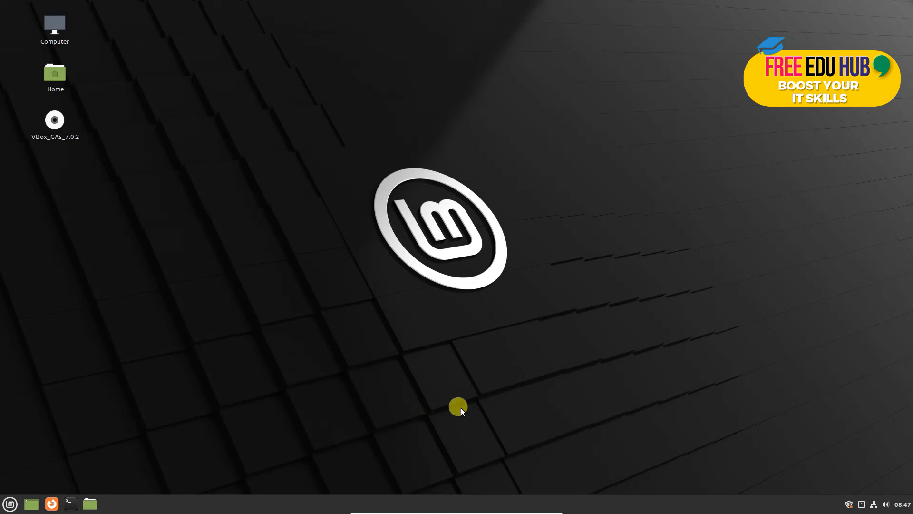
mouse_move(291, 378)
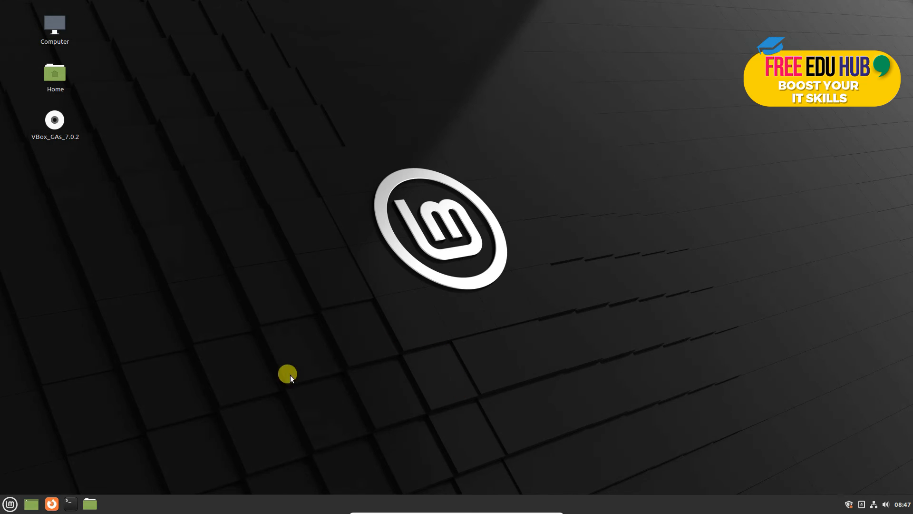
Step: Launch Software Manager from the Mint menu's favourites sidebar
left_click(9, 505)
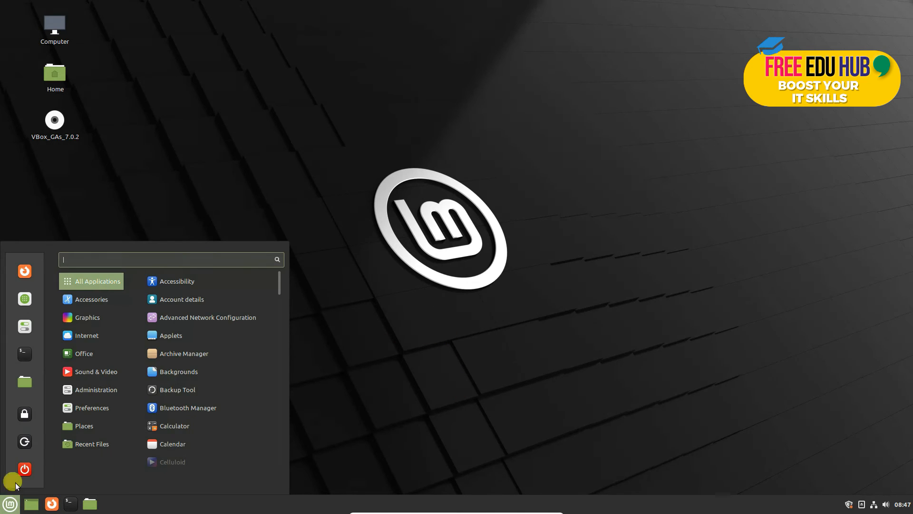
left_click(96, 371)
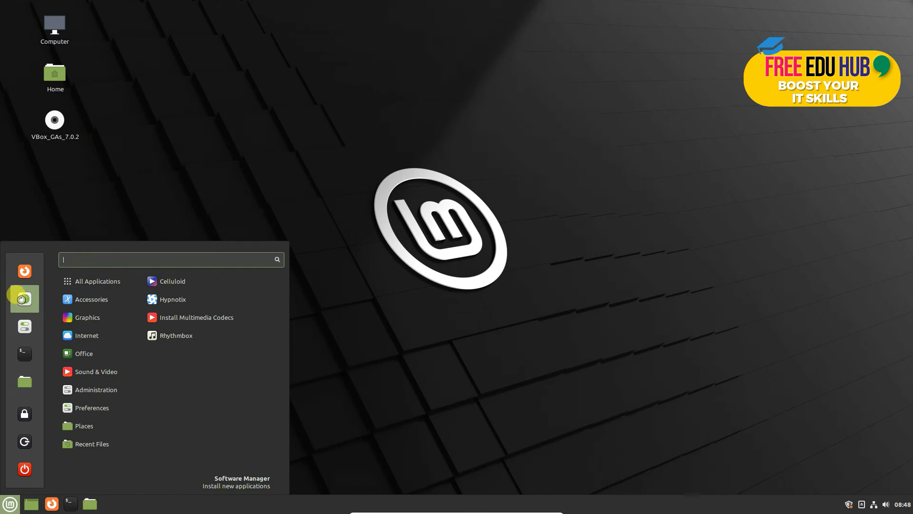
left_click(242, 477)
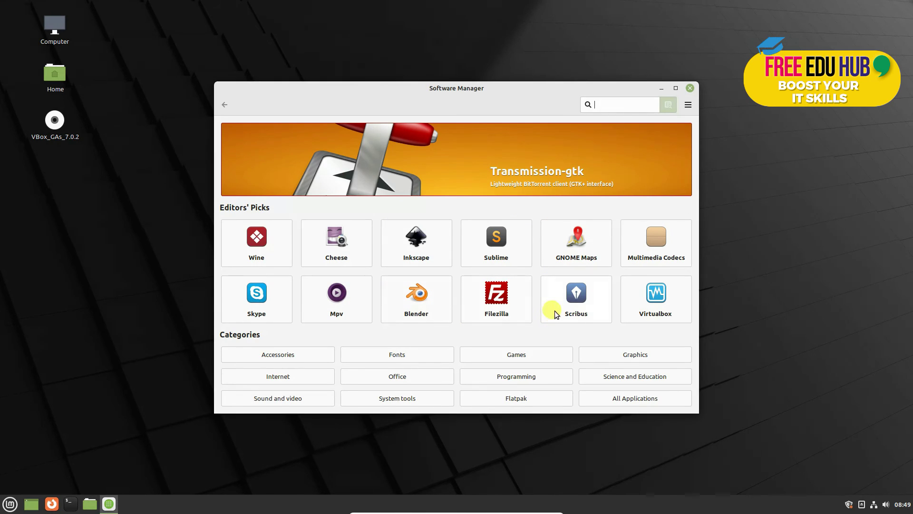
mouse_move(722, 152)
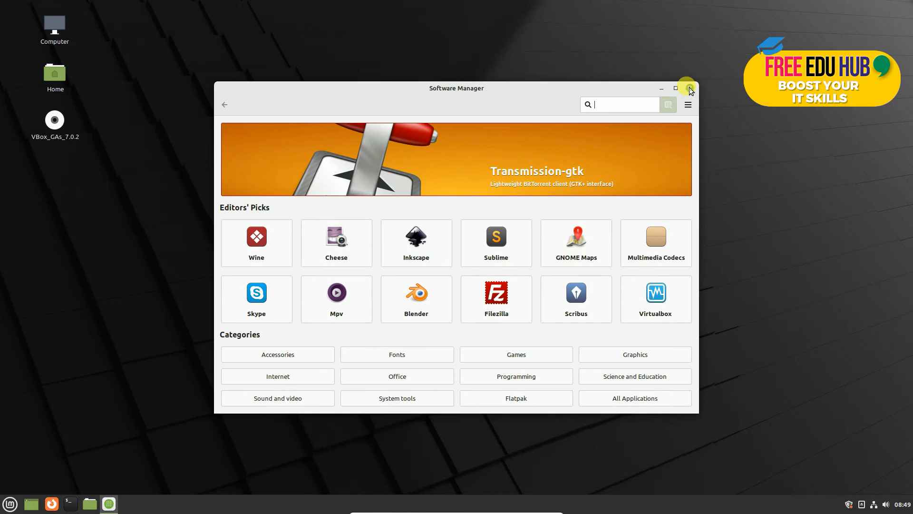
left_click(687, 87)
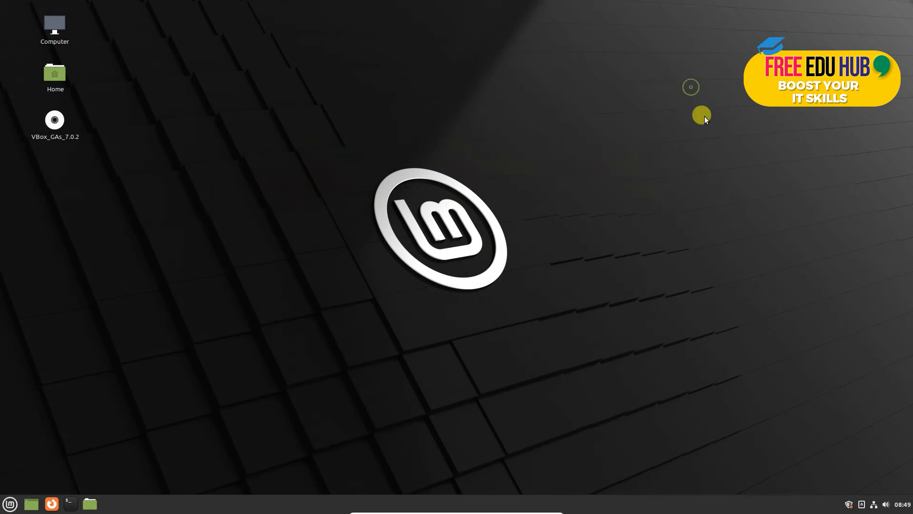
left_click(902, 502)
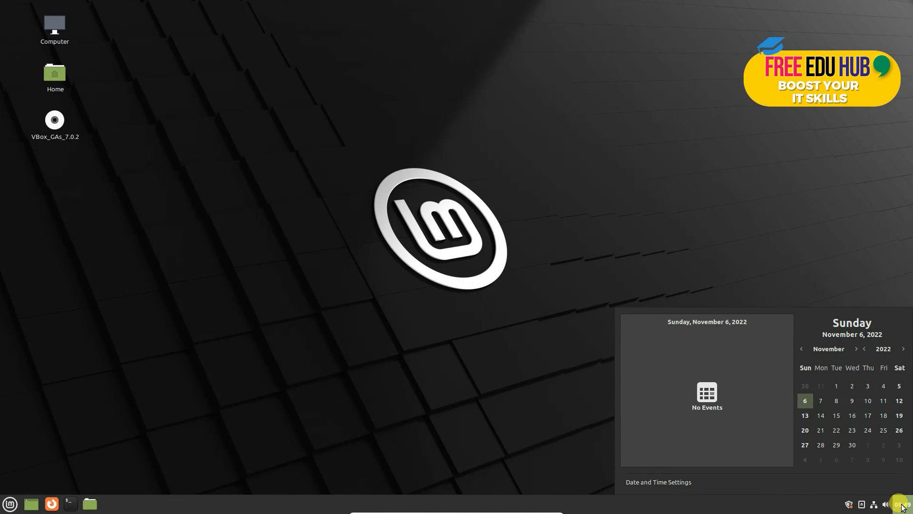
left_click(887, 503)
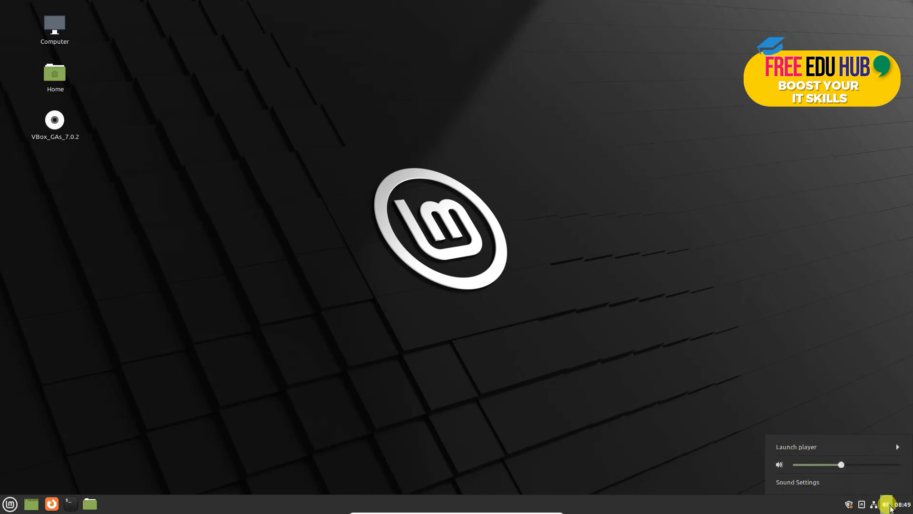
left_click(886, 504)
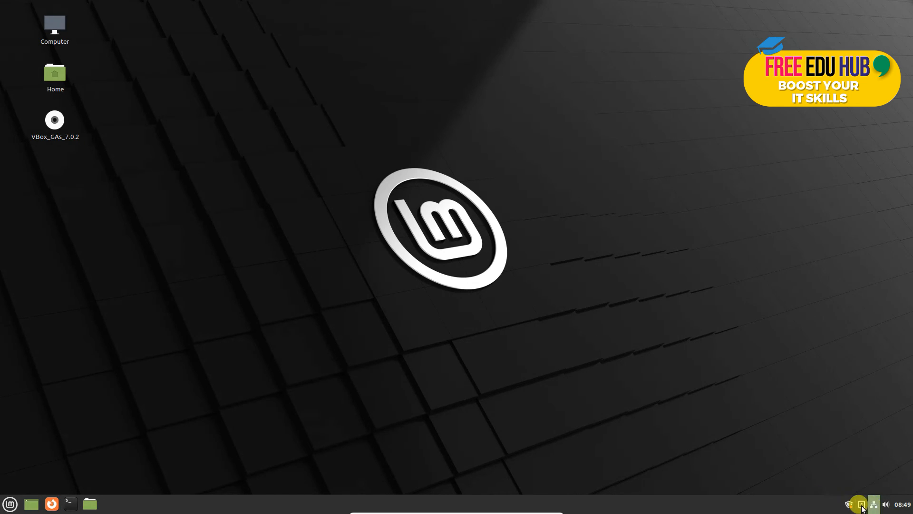
mouse_move(859, 504)
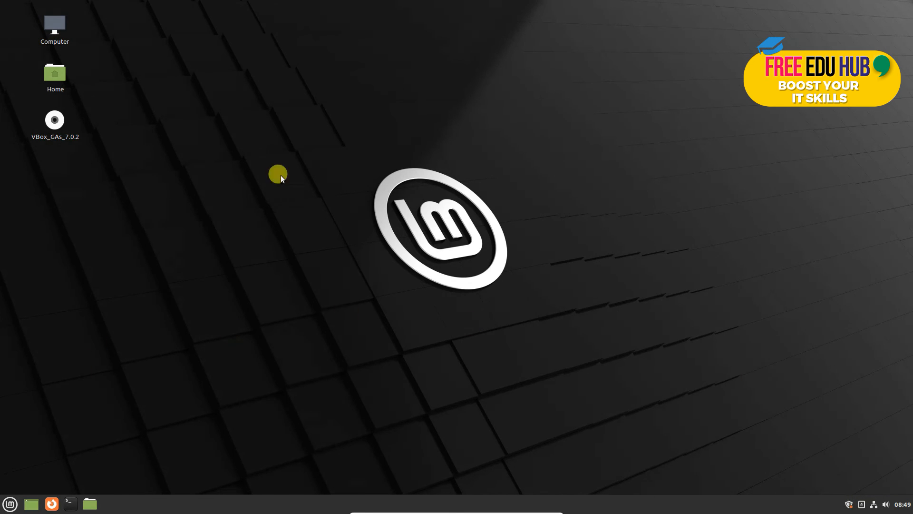
mouse_move(40, 29)
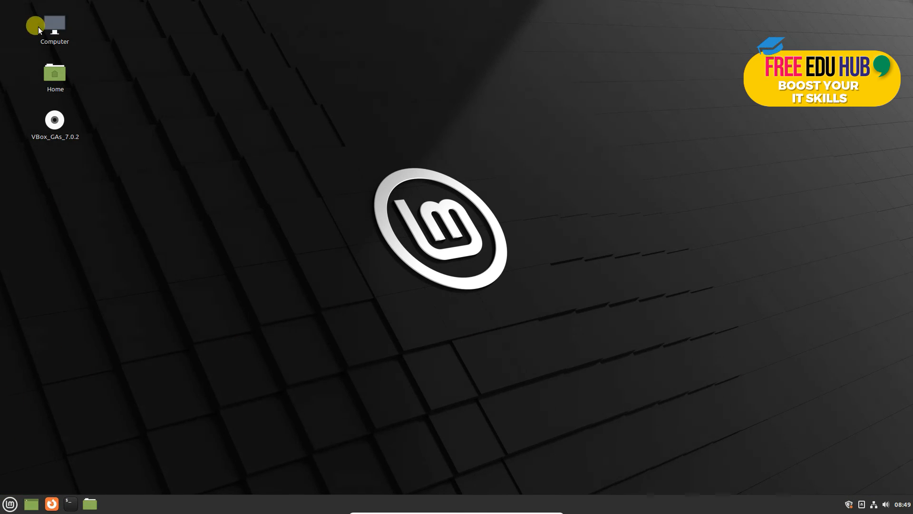
double_click(54, 24)
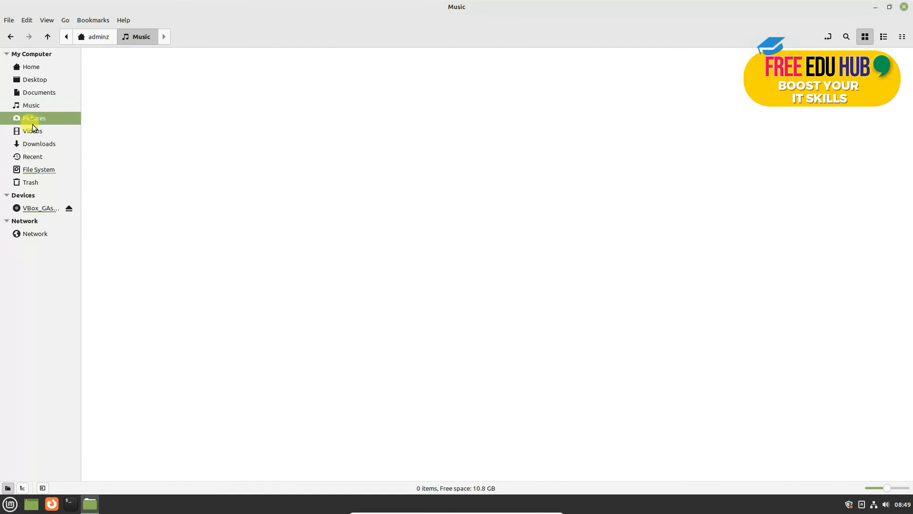
left_click(39, 142)
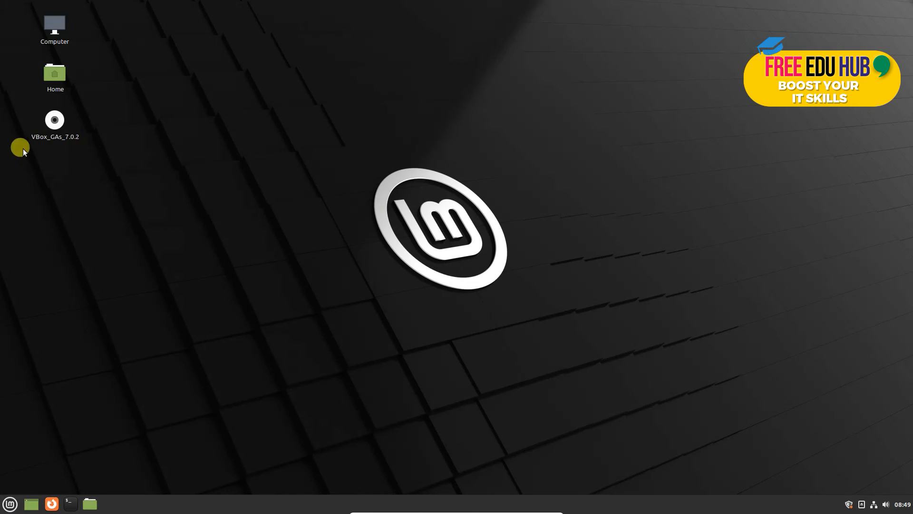
left_click(10, 504)
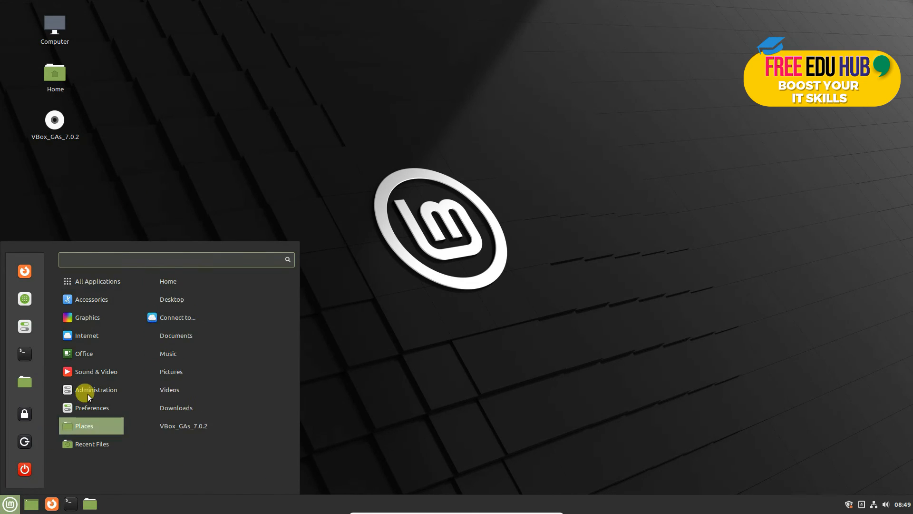
left_click(97, 280)
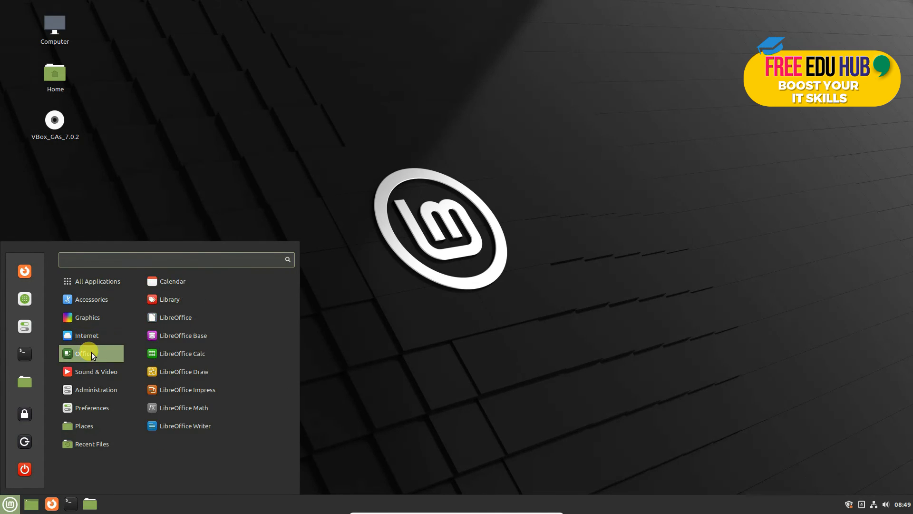
left_click(92, 407)
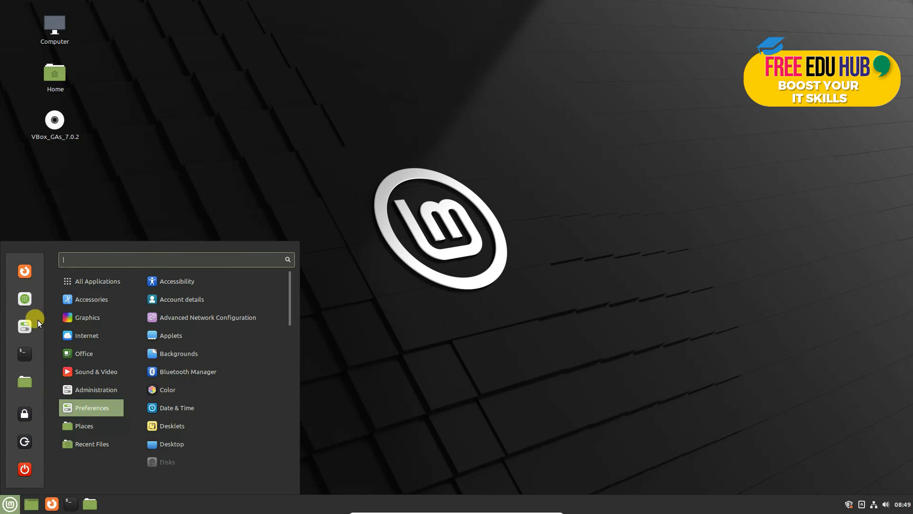
mouse_move(25, 272)
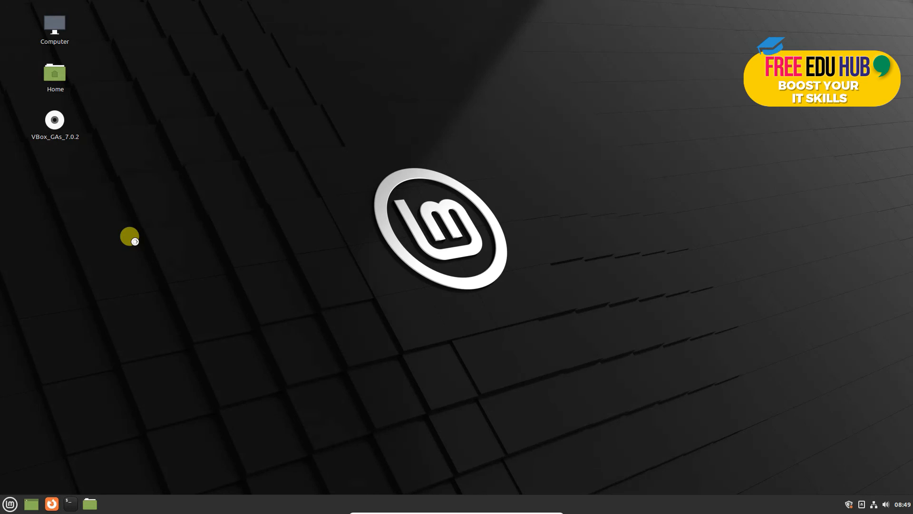
Step: Launch Firefox from the panel and close it again
left_click(51, 504)
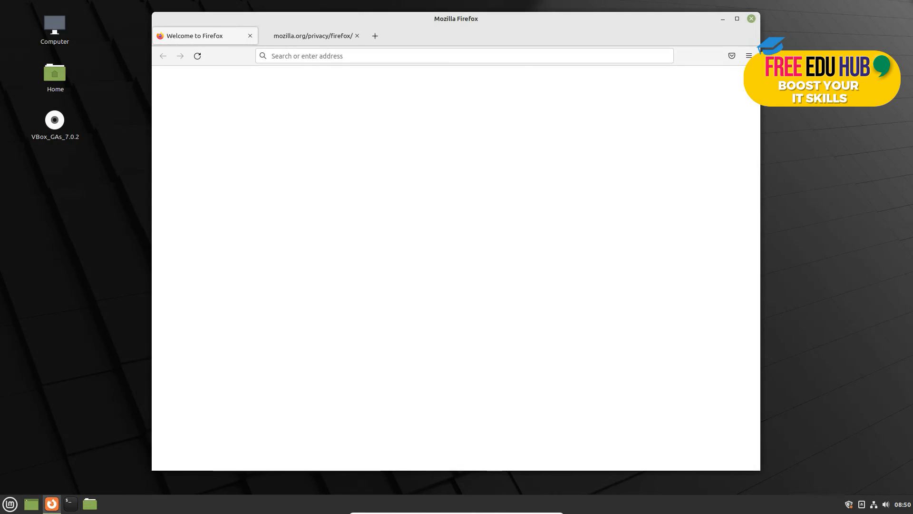
left_click(194, 37)
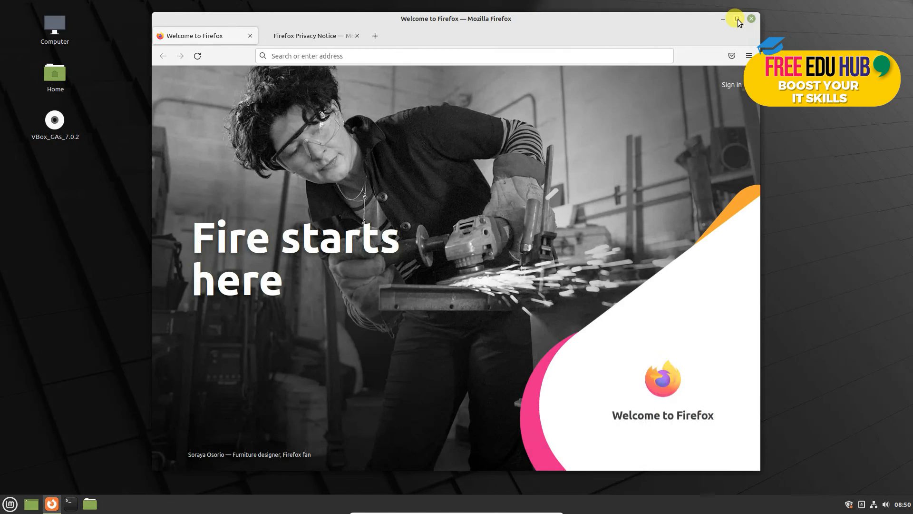
left_click(735, 19)
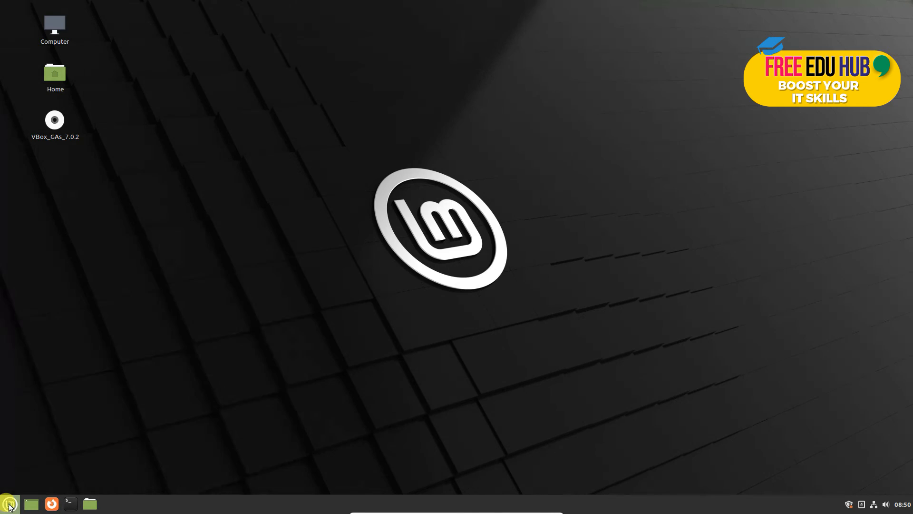
Step: Reopen Software Manager from the menu and maximize it
left_click(8, 503)
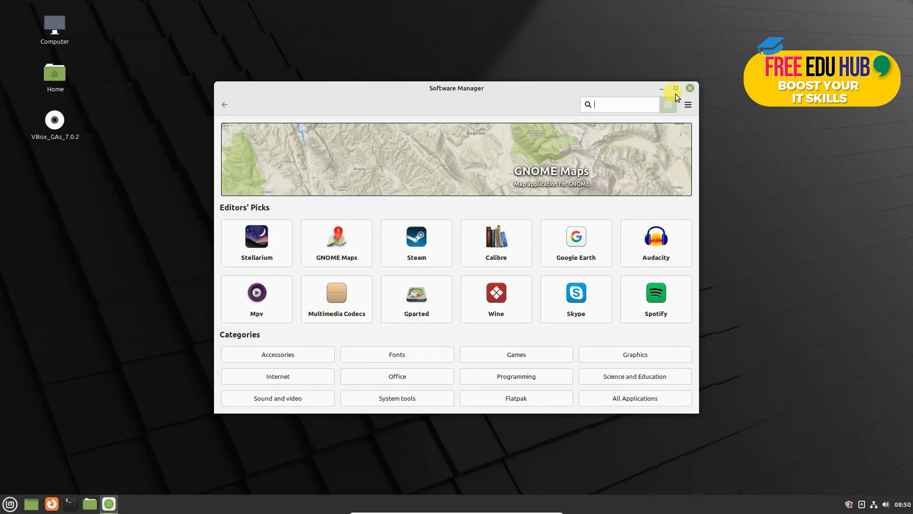
left_click(675, 88)
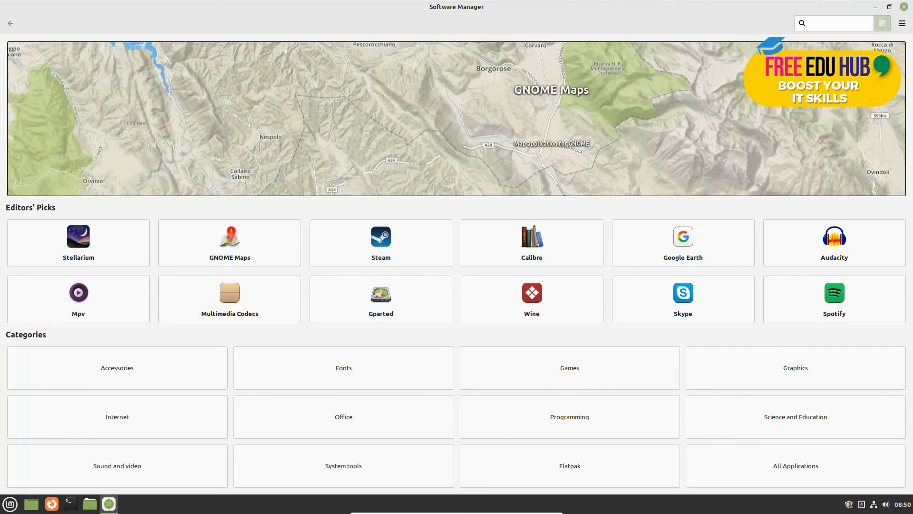
Step: Launch Cinnamon System Settings from the menu favourites, glance over its categories, and close it
left_click(10, 501)
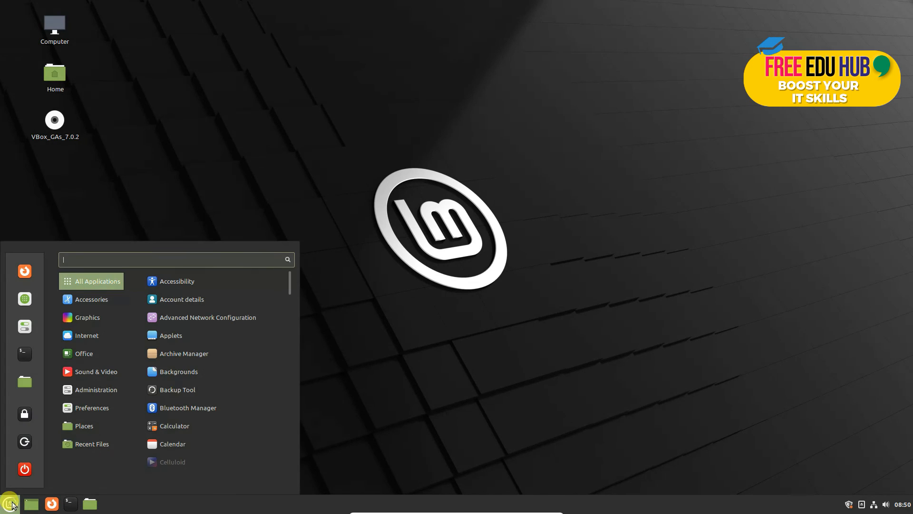
mouse_move(25, 326)
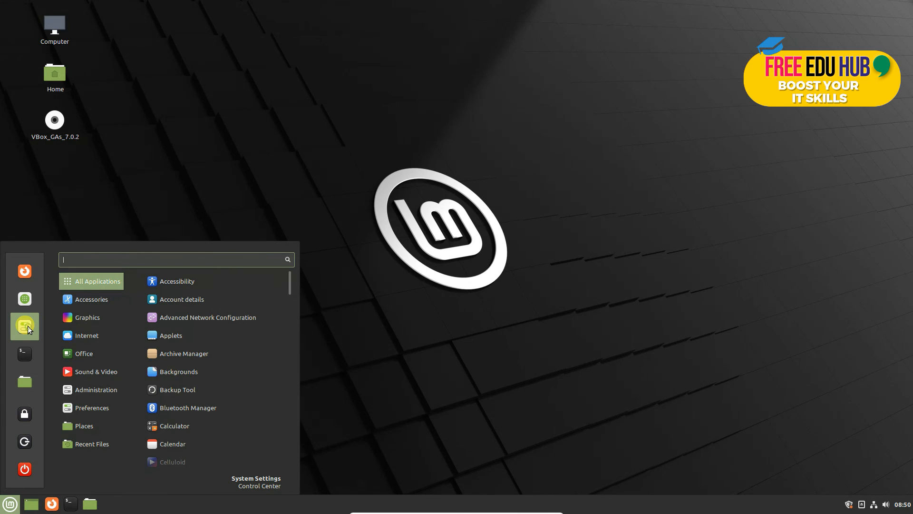
left_click(256, 478)
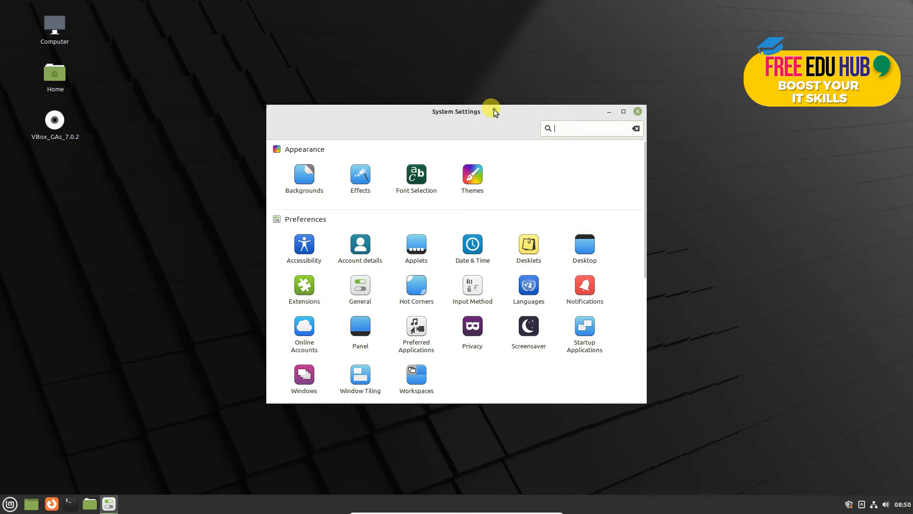
left_click(623, 110)
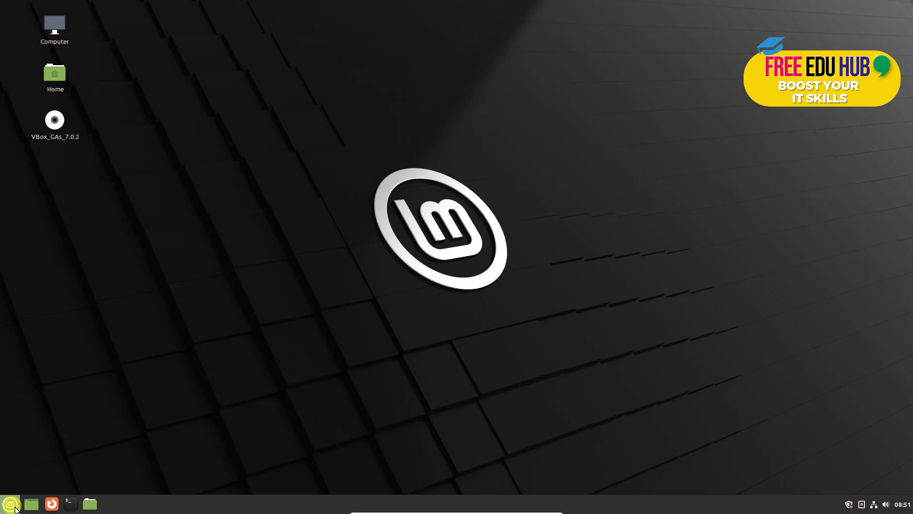
left_click(9, 504)
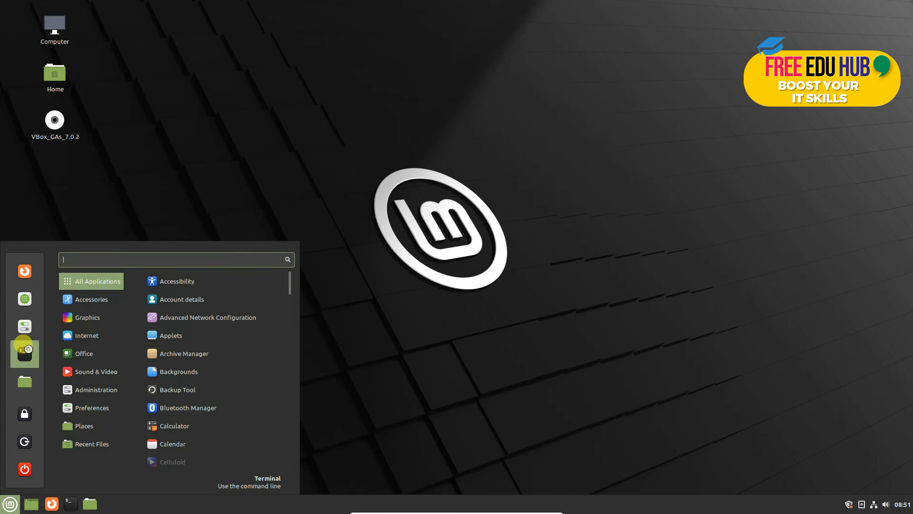
left_click(266, 477)
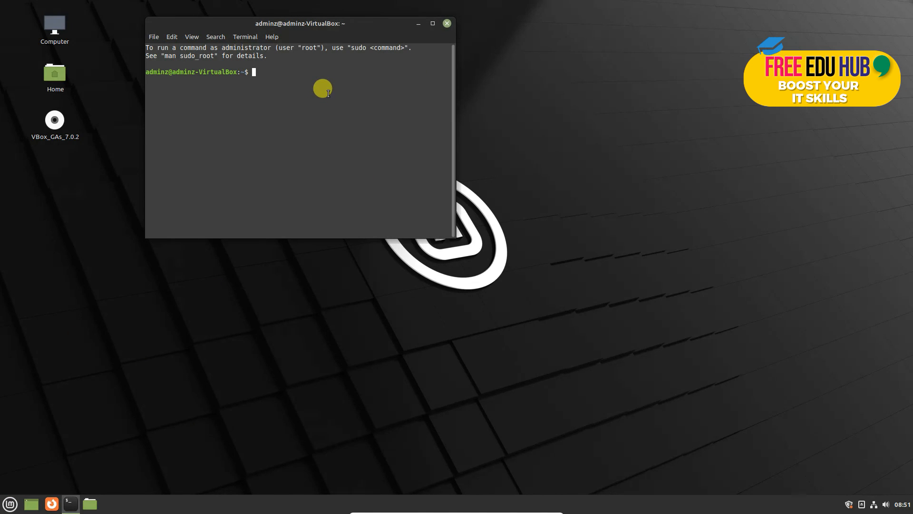
left_click(448, 22)
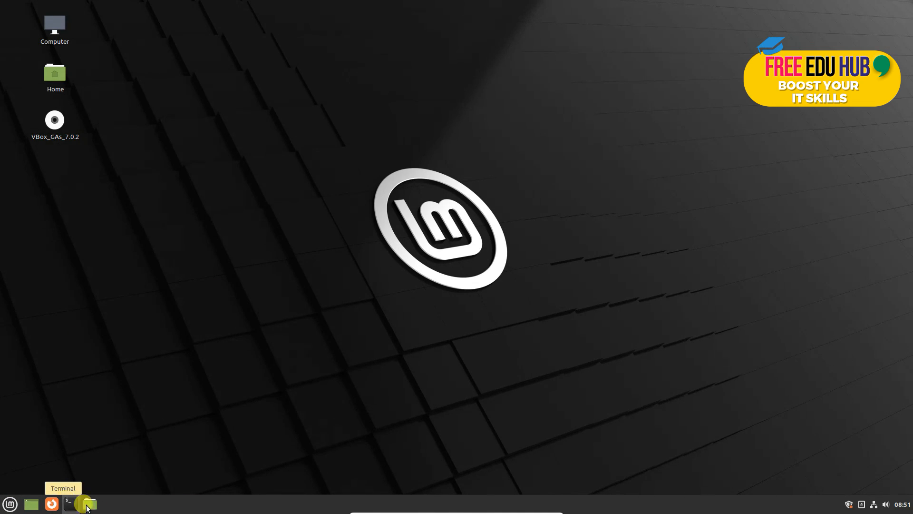
mouse_move(89, 508)
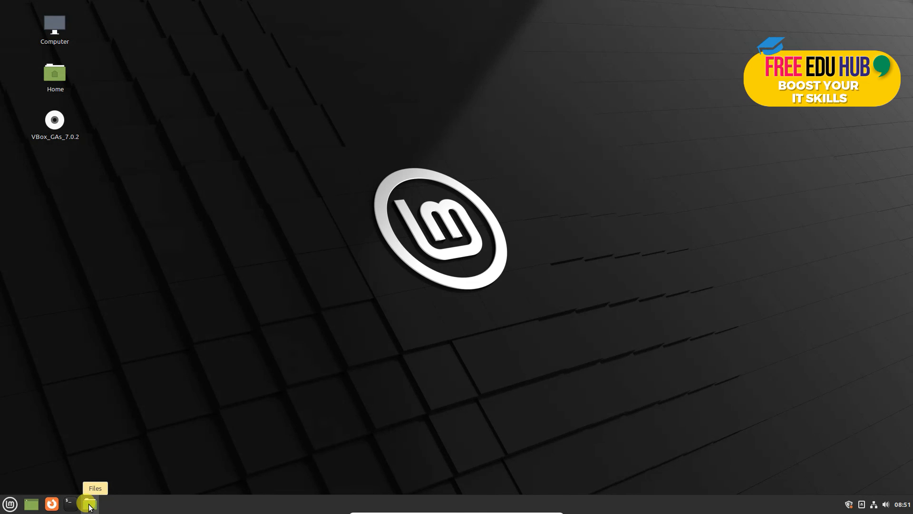
left_click(89, 502)
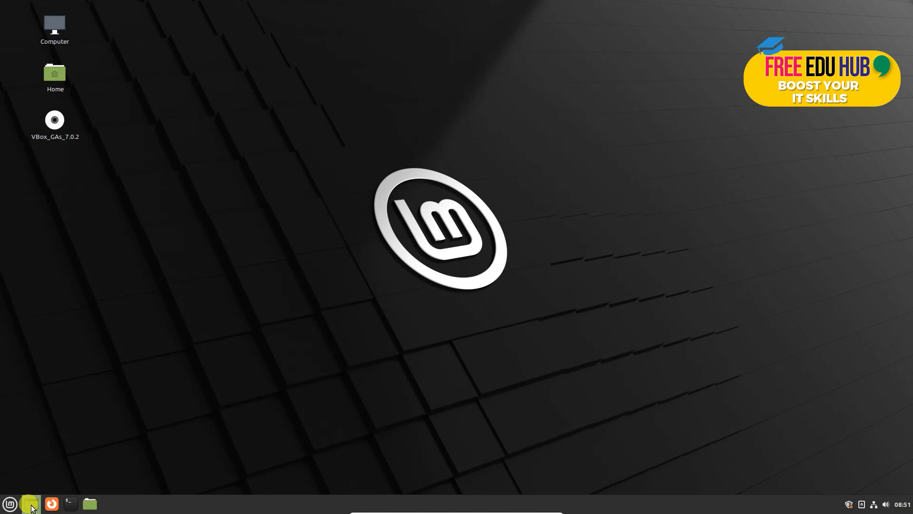
Step: Browse the Mint menu's All Applications list to the Sound & Video category with Celluloid and Rhythmbox
left_click(10, 501)
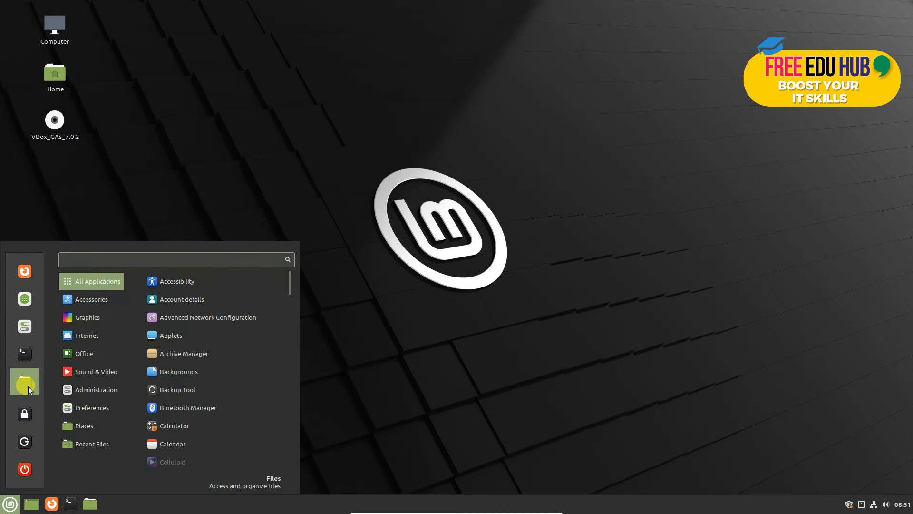
mouse_move(24, 415)
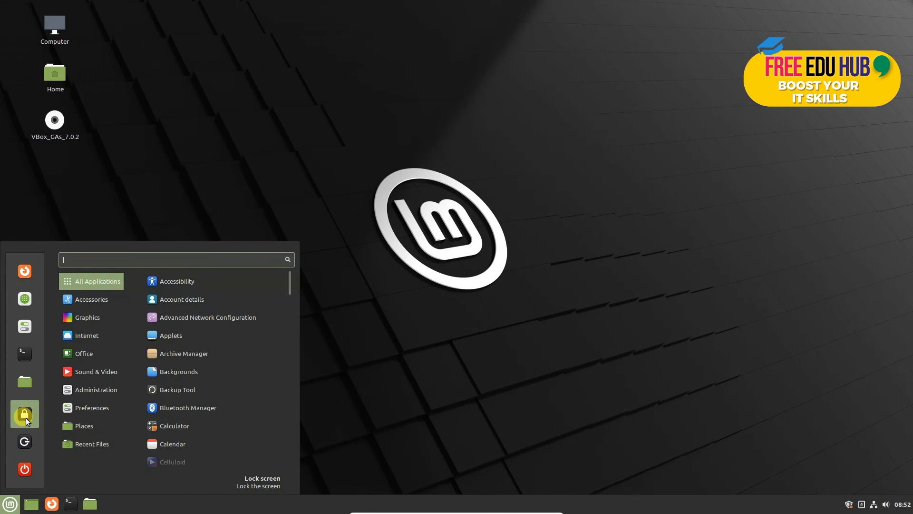
mouse_move(48, 472)
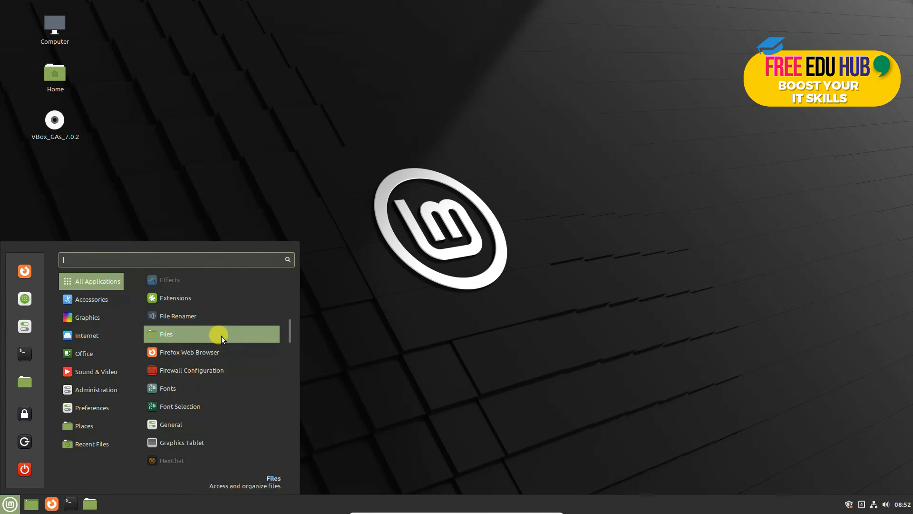
left_click(95, 371)
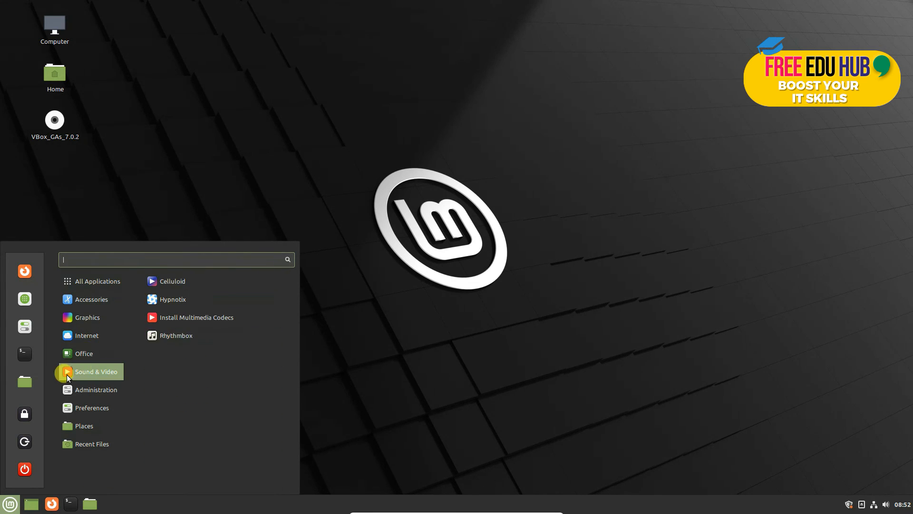